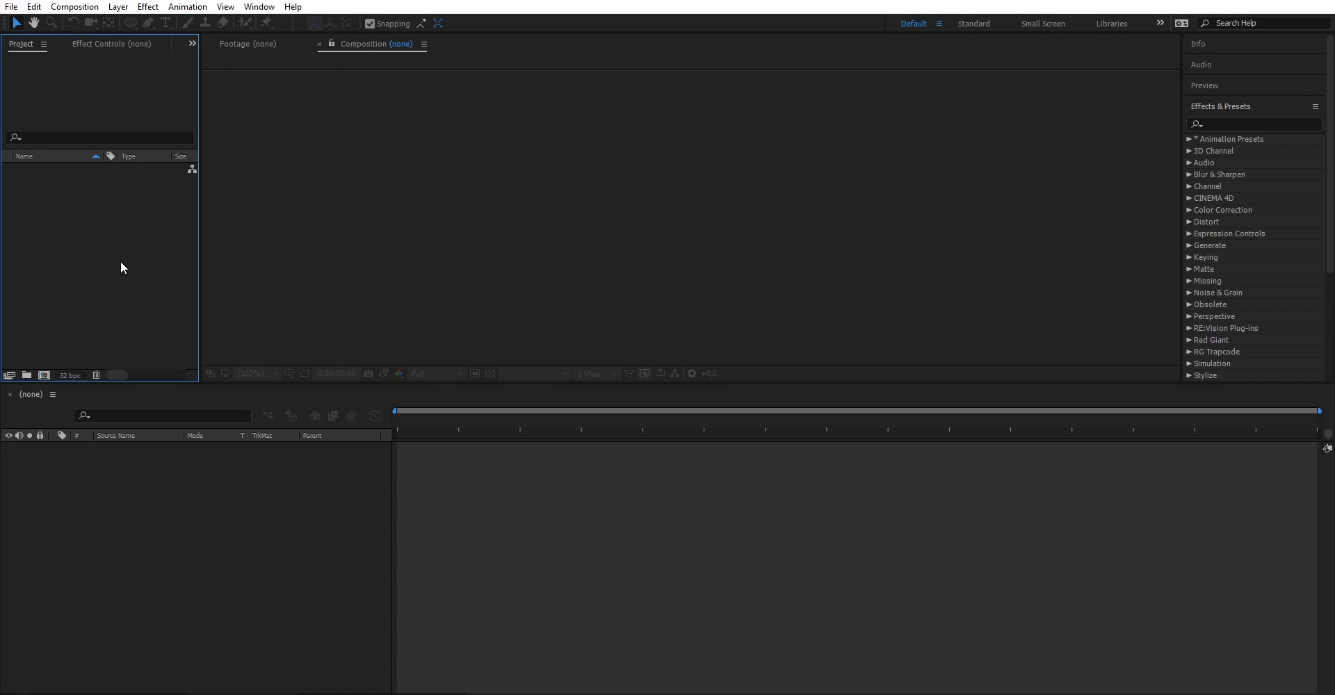
mouse_move(132, 406)
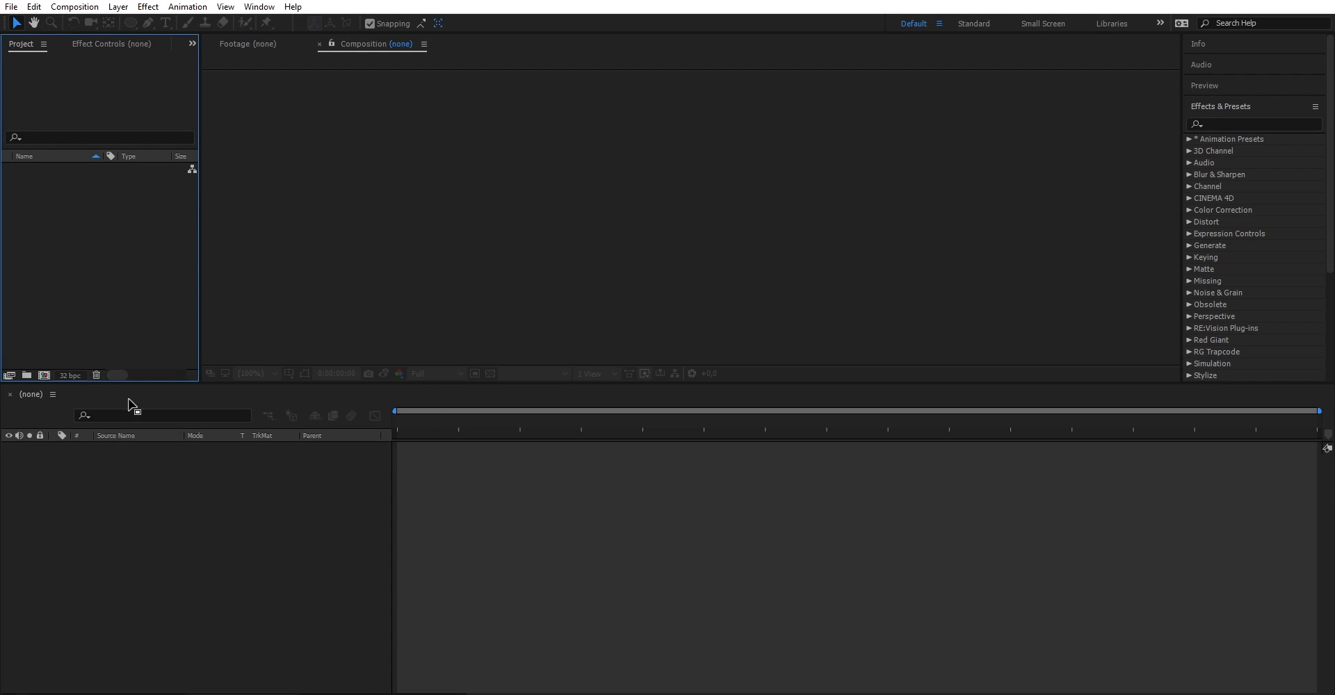
mouse_move(252, 67)
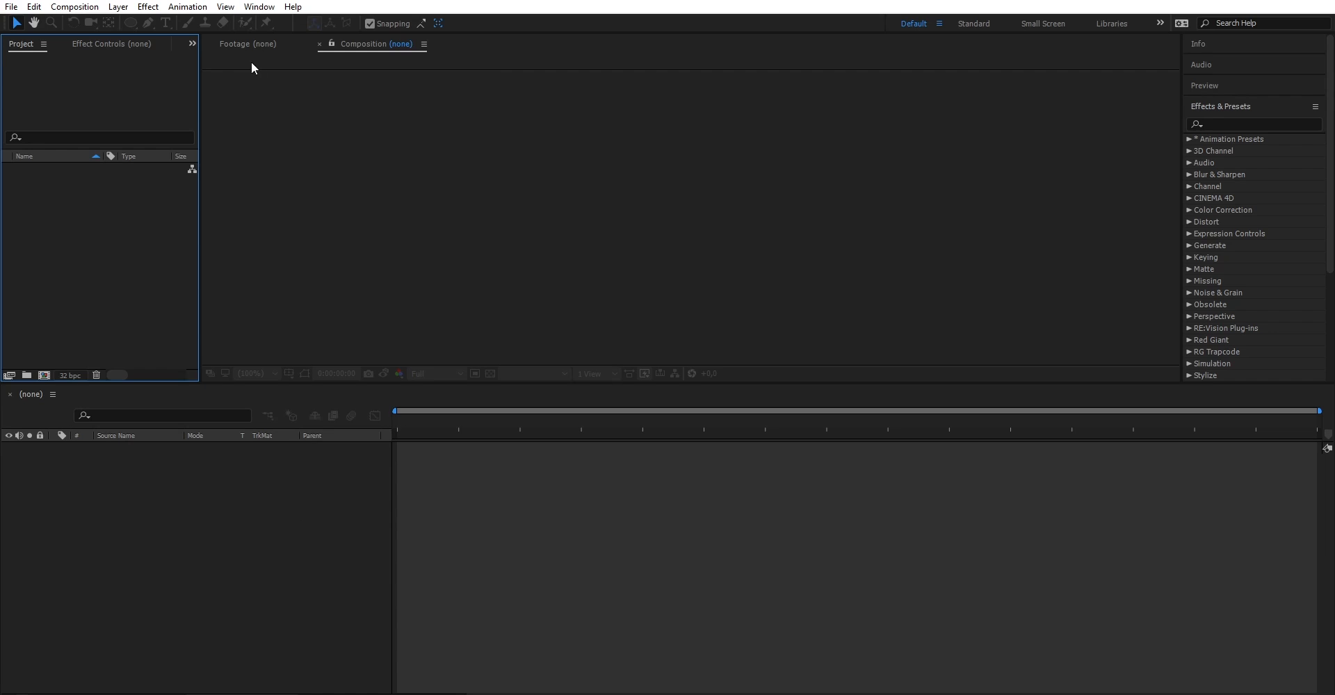
- Launch the Magic Nodes extension from Window > Extensions, creating the VIEWER comp and project folder
click(259, 7)
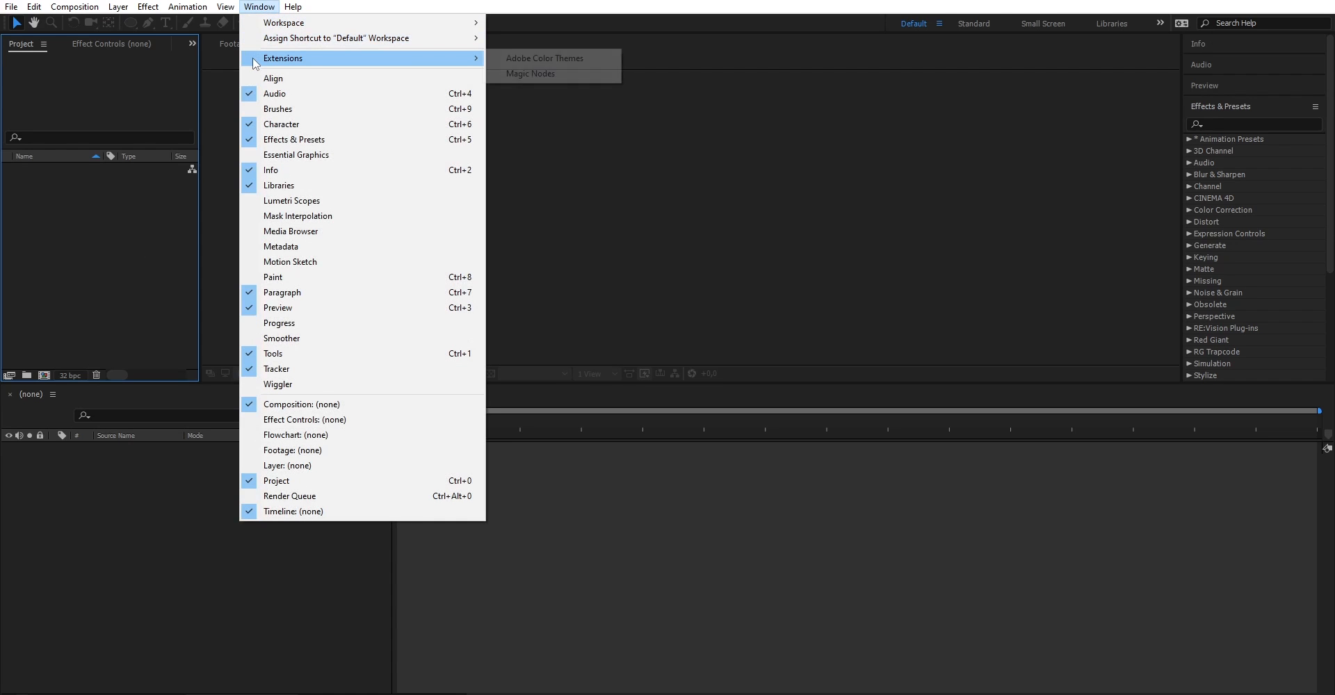
mouse_move(532, 73)
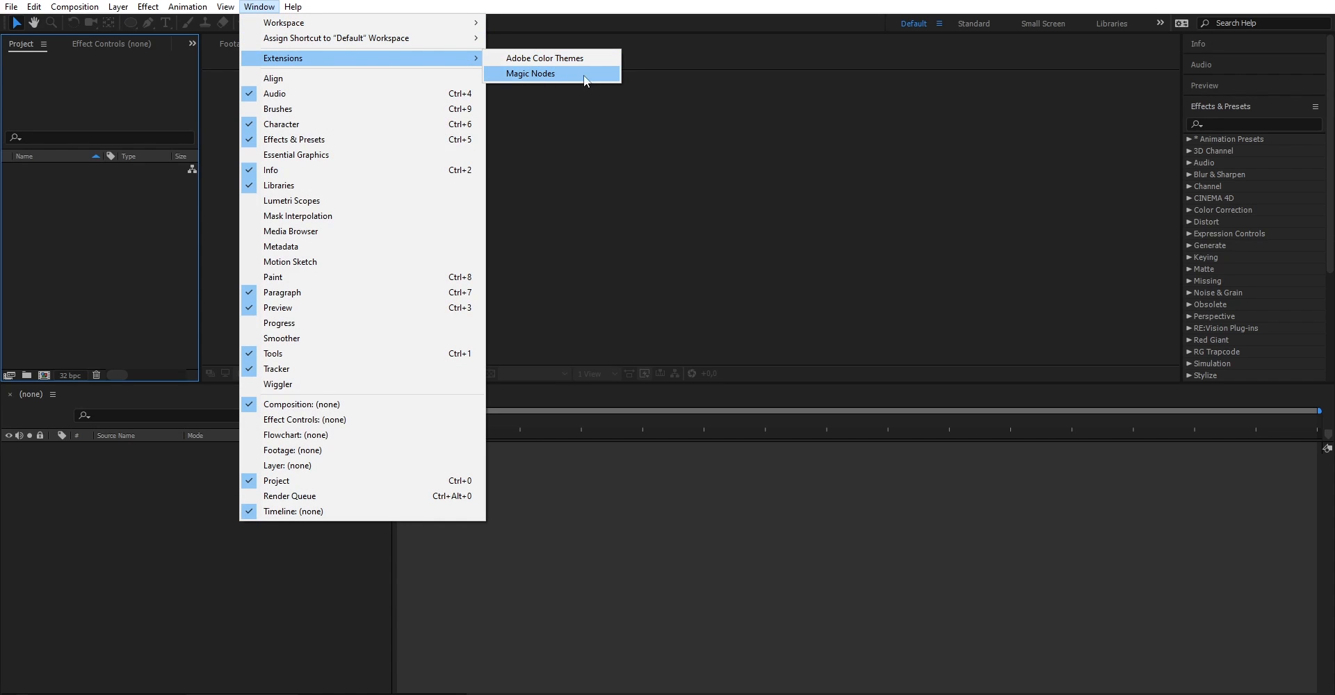
click(531, 74)
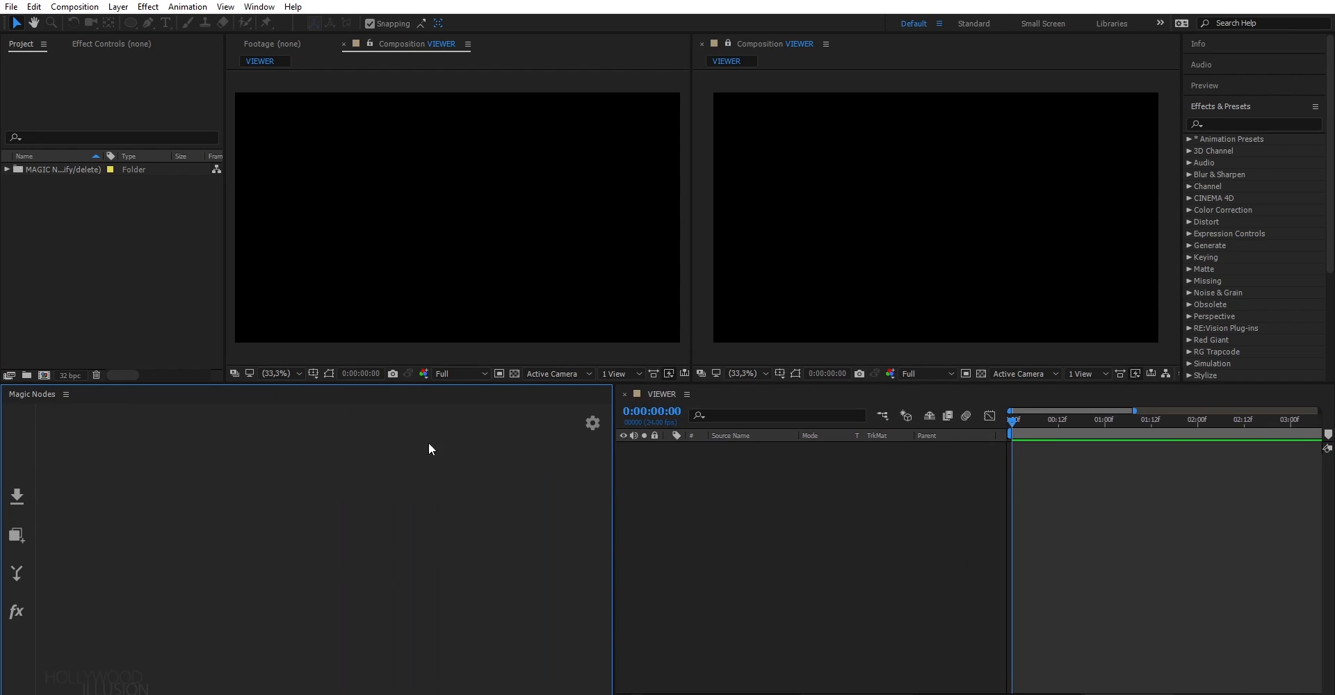
mouse_move(306, 604)
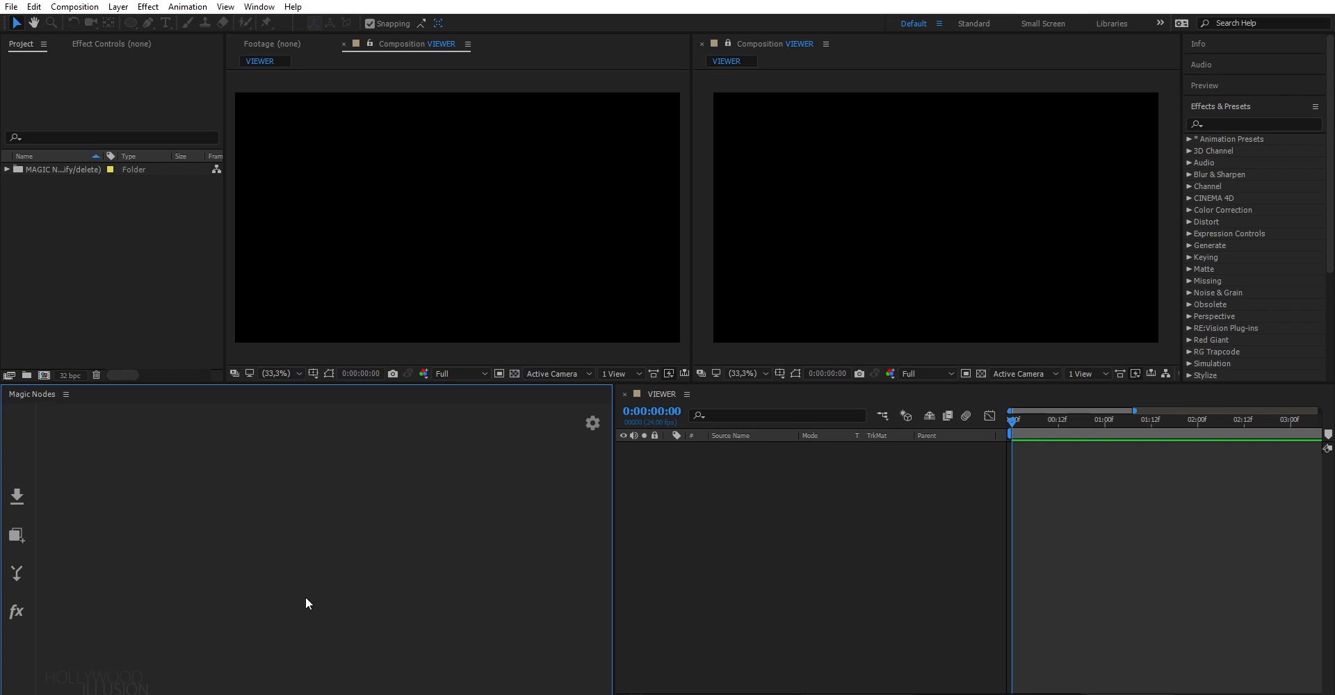
mouse_move(718, 242)
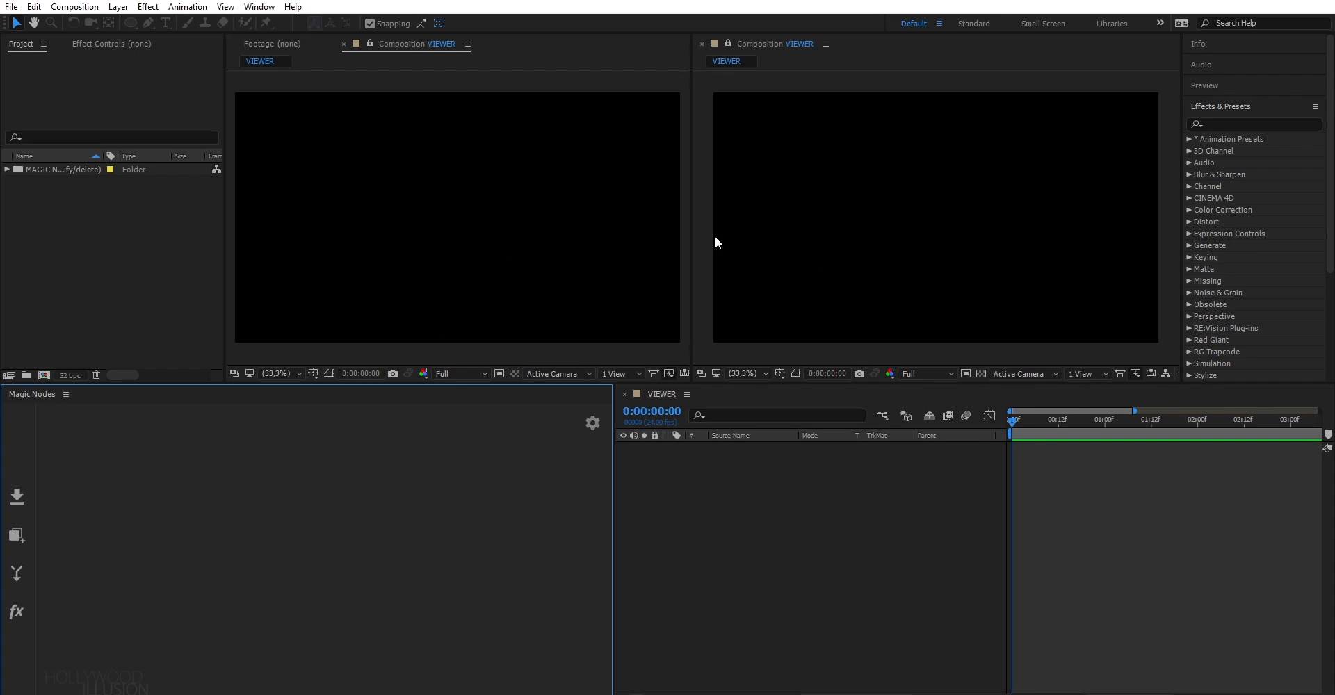
mouse_move(530, 265)
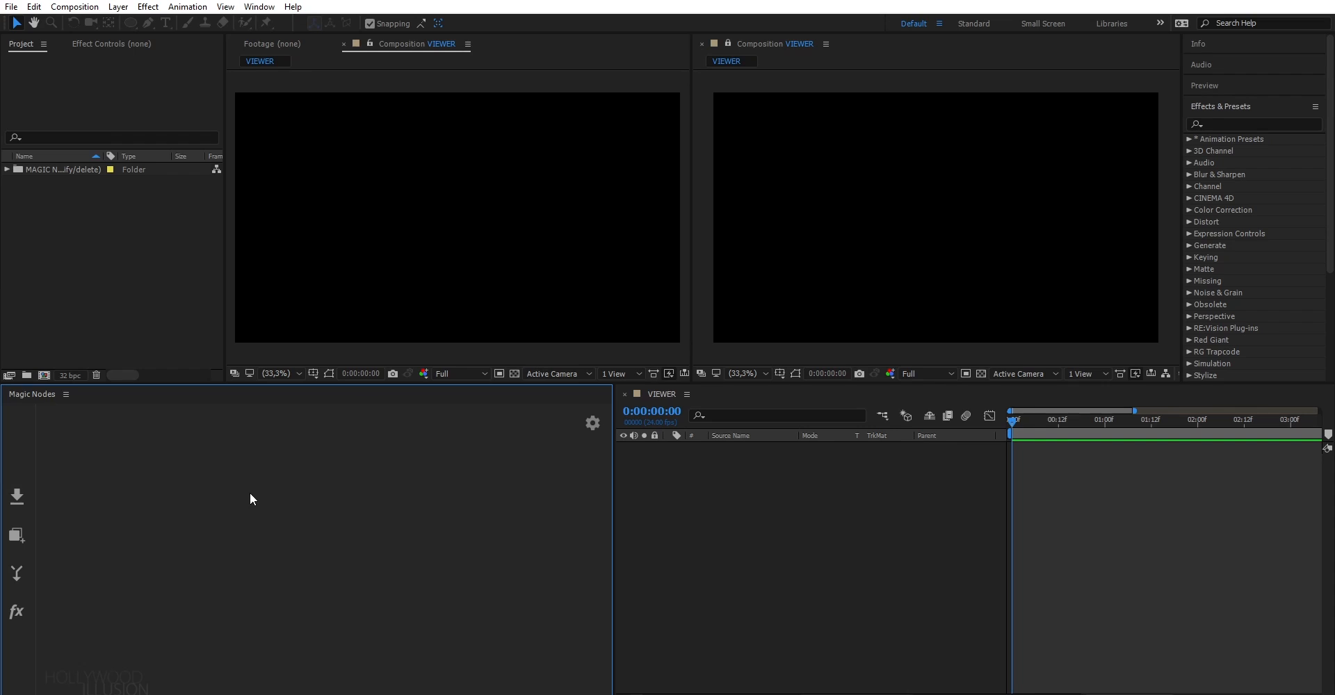
mouse_move(108, 482)
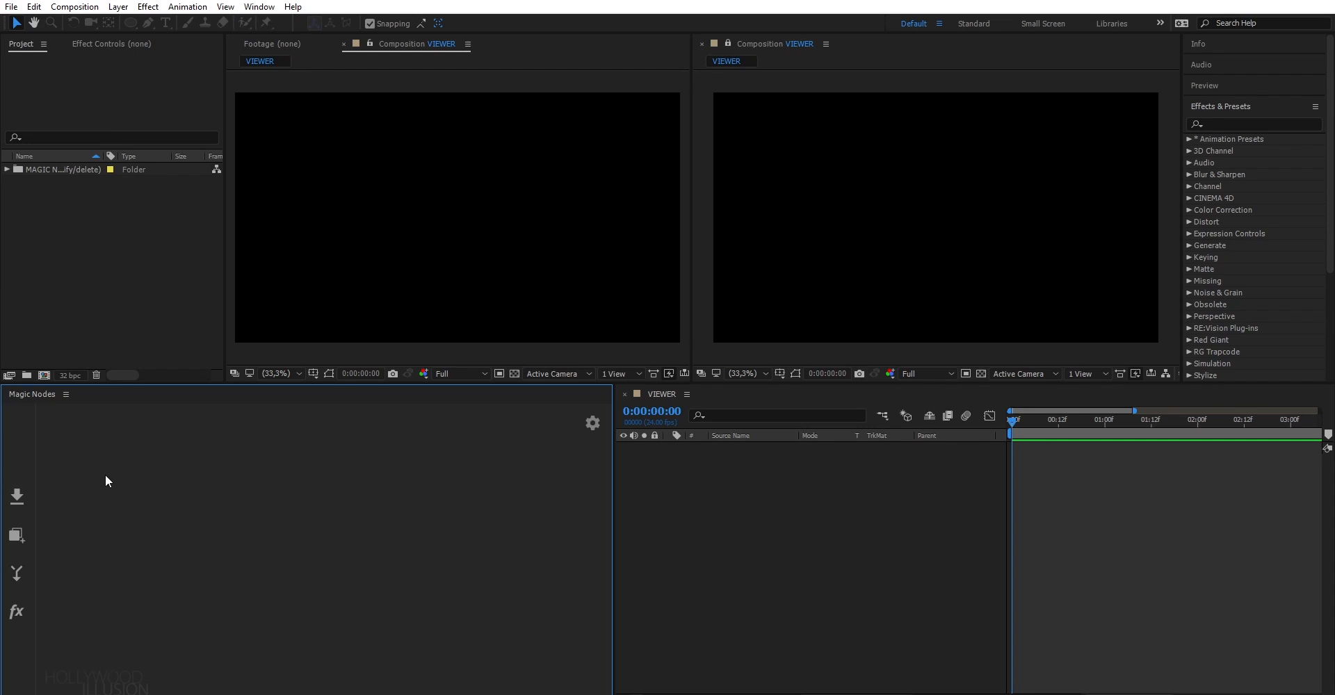
mouse_move(16, 497)
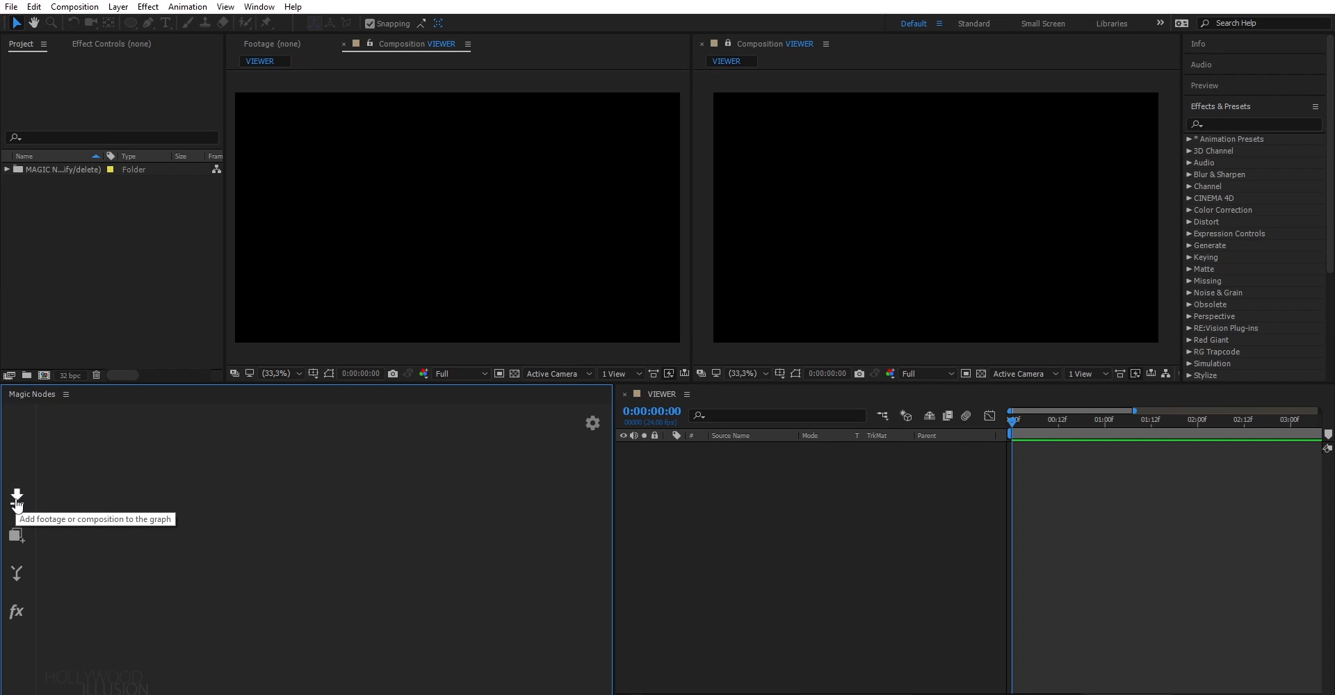
mouse_move(16, 534)
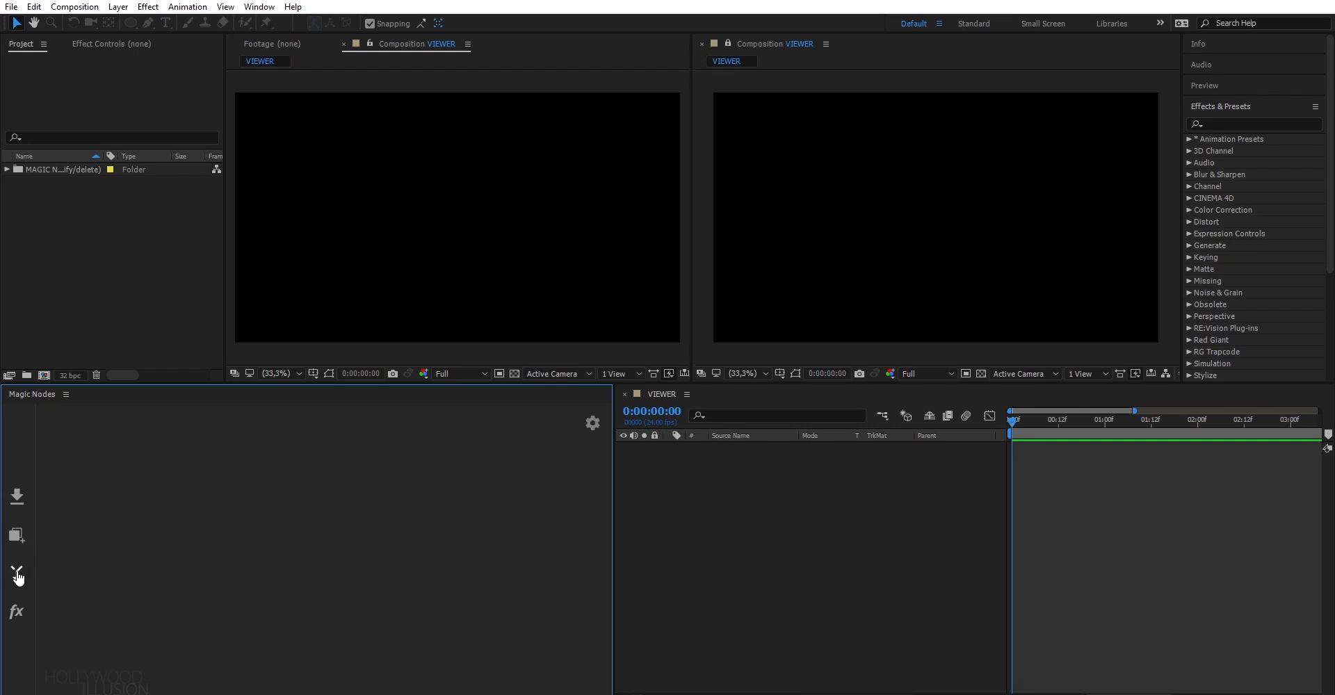
mouse_move(16, 610)
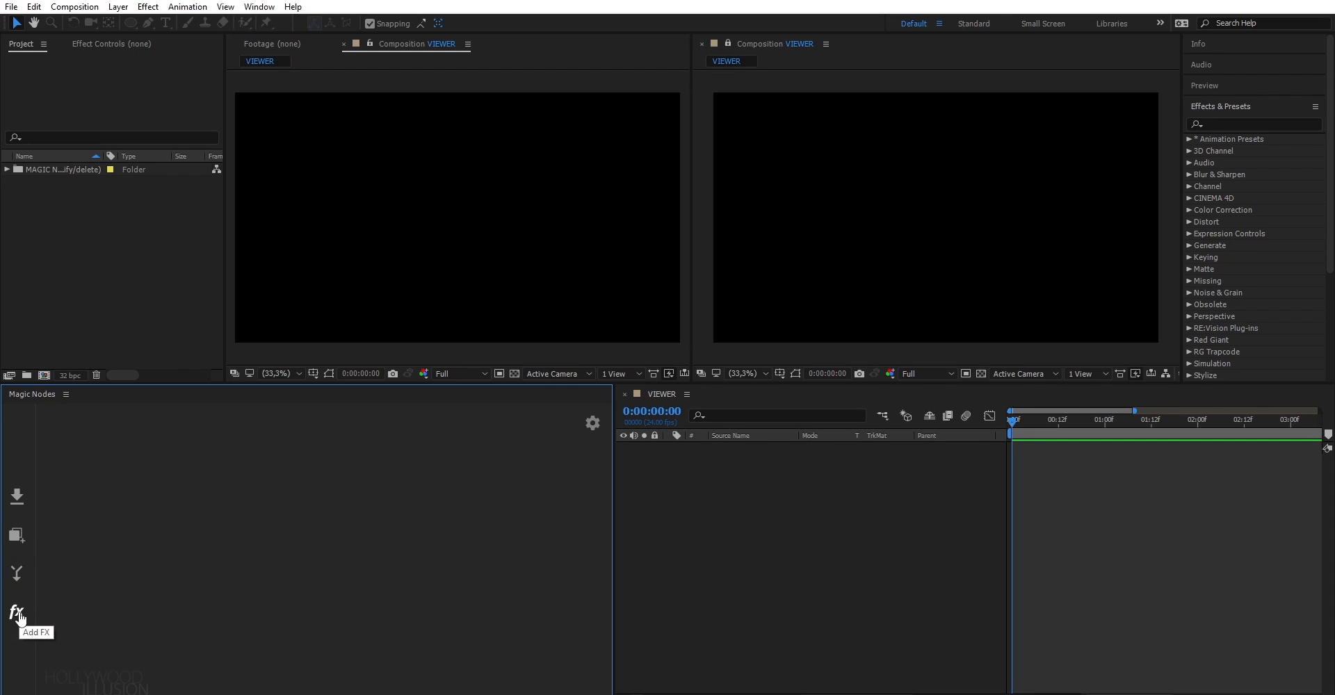
mouse_move(586, 442)
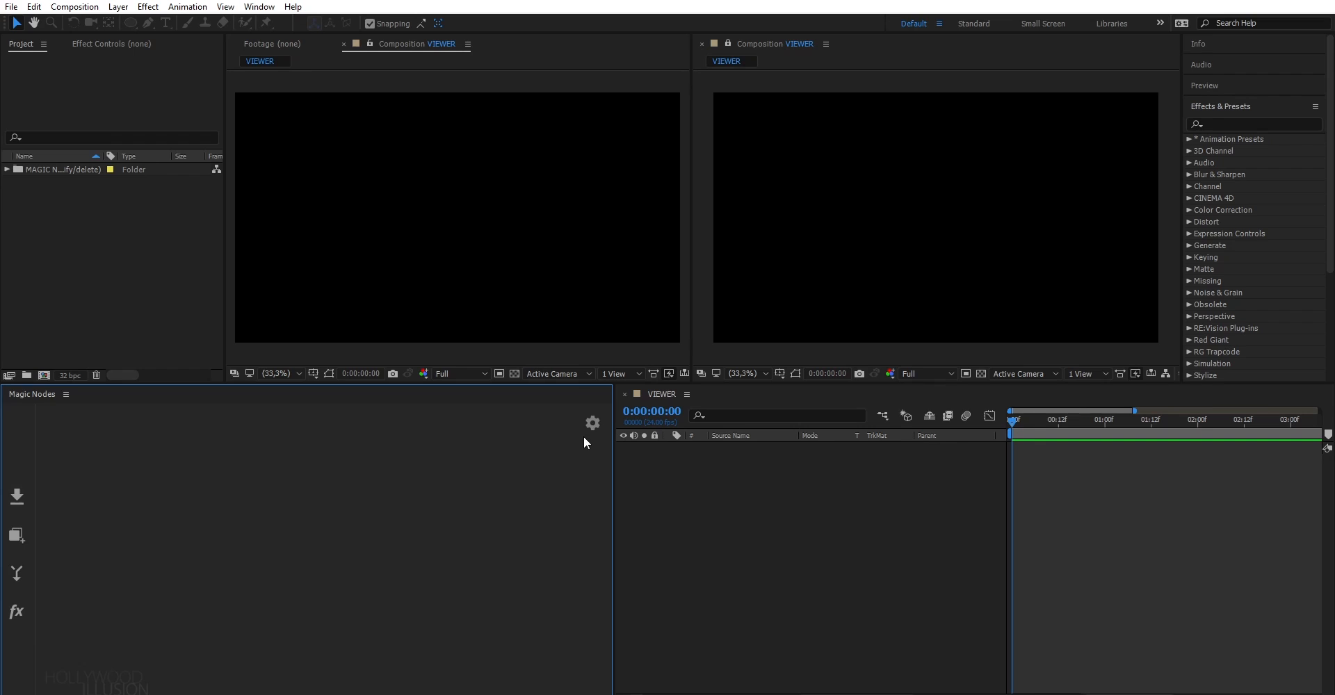
- Set the node graph height to 800, giving 1920×800 at 200 frames, 24 fps
click(592, 423)
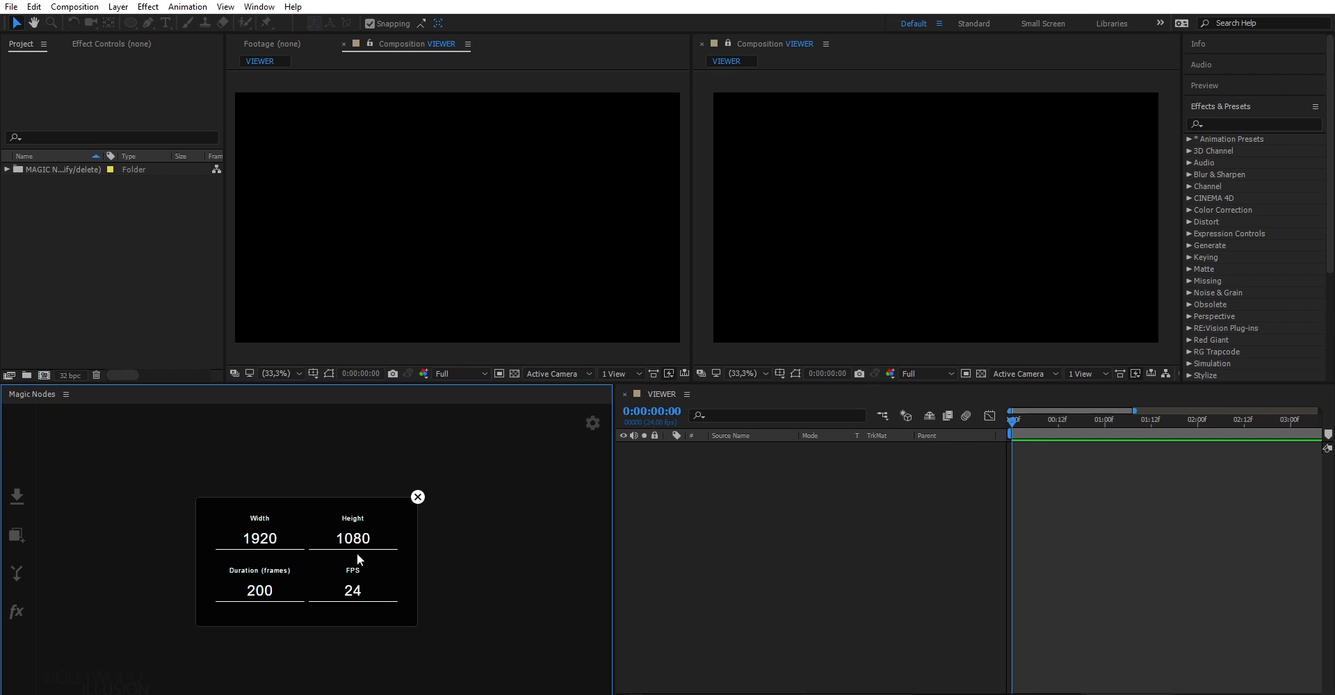
double_click(352, 538)
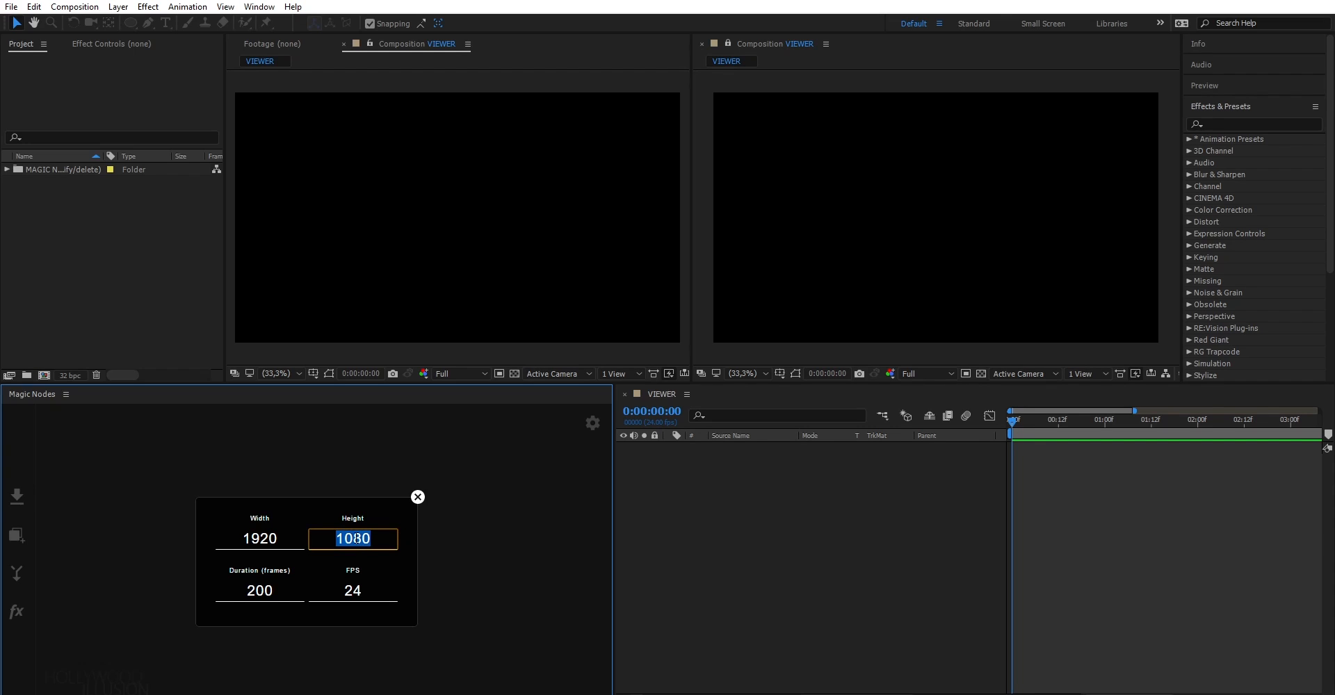
text(800)
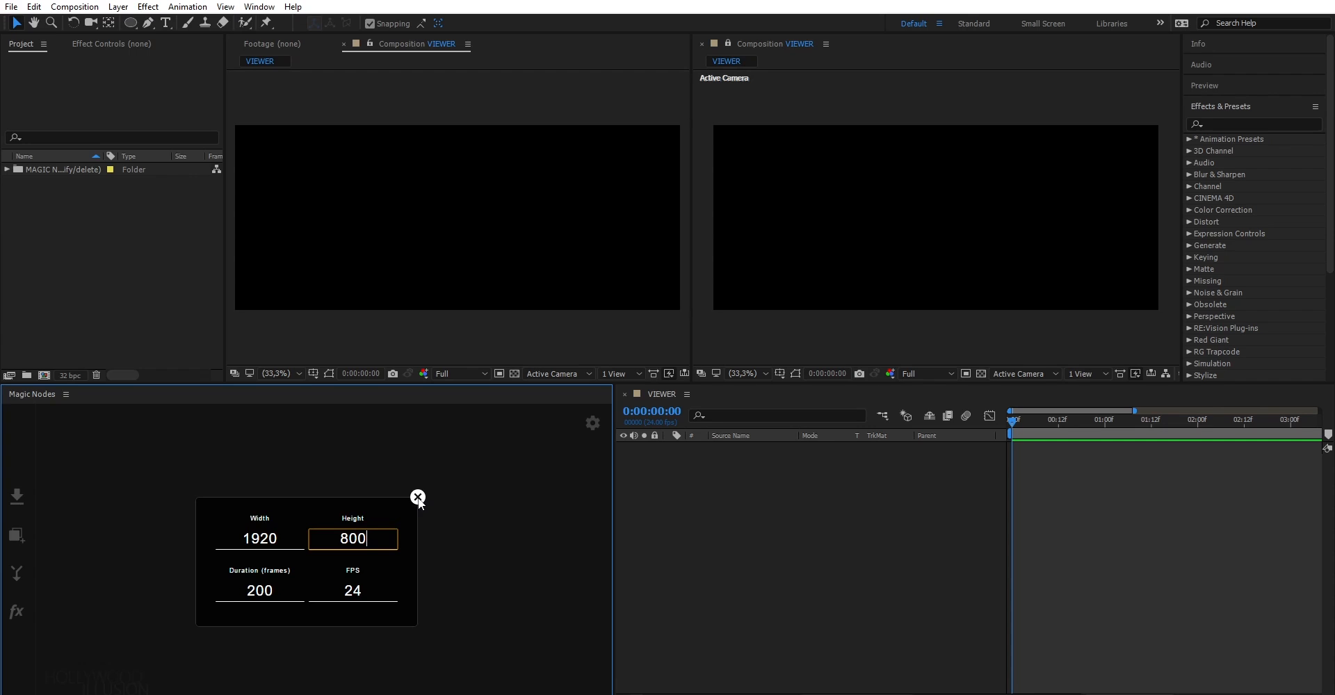
click(11, 7)
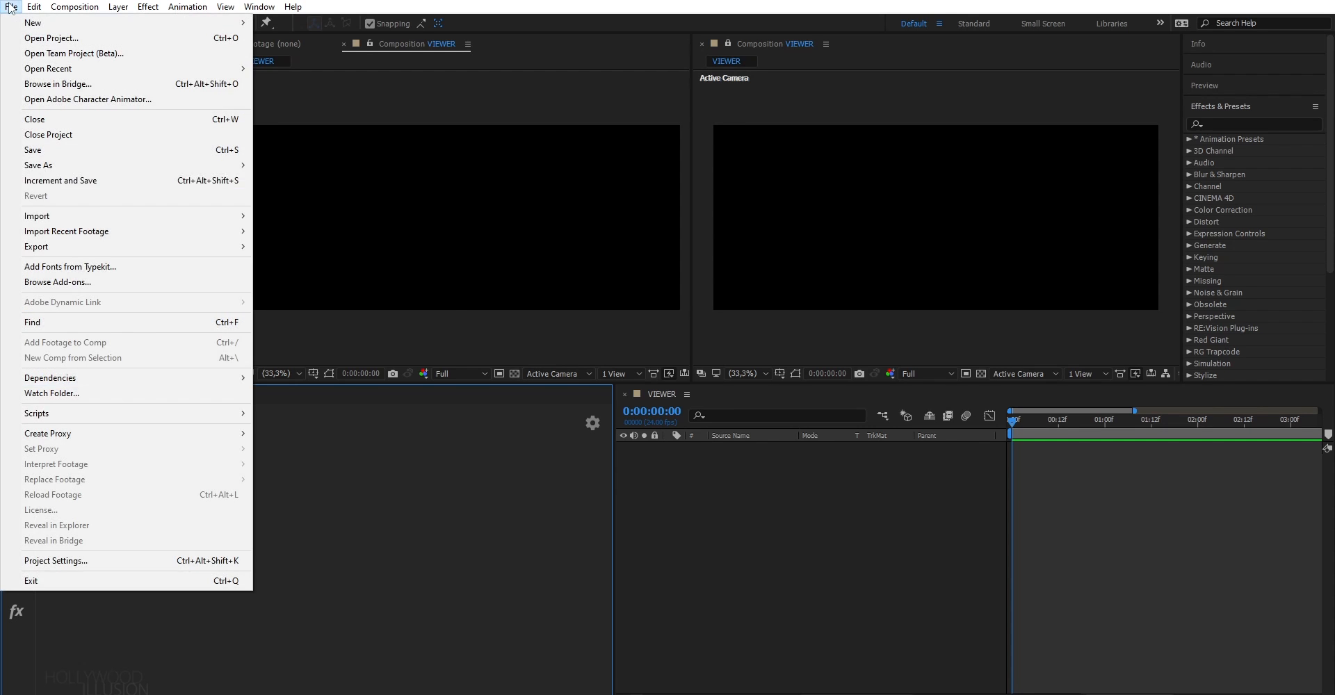
- Import img.0060.exr as an OpenEXR sequence into the project
click(37, 216)
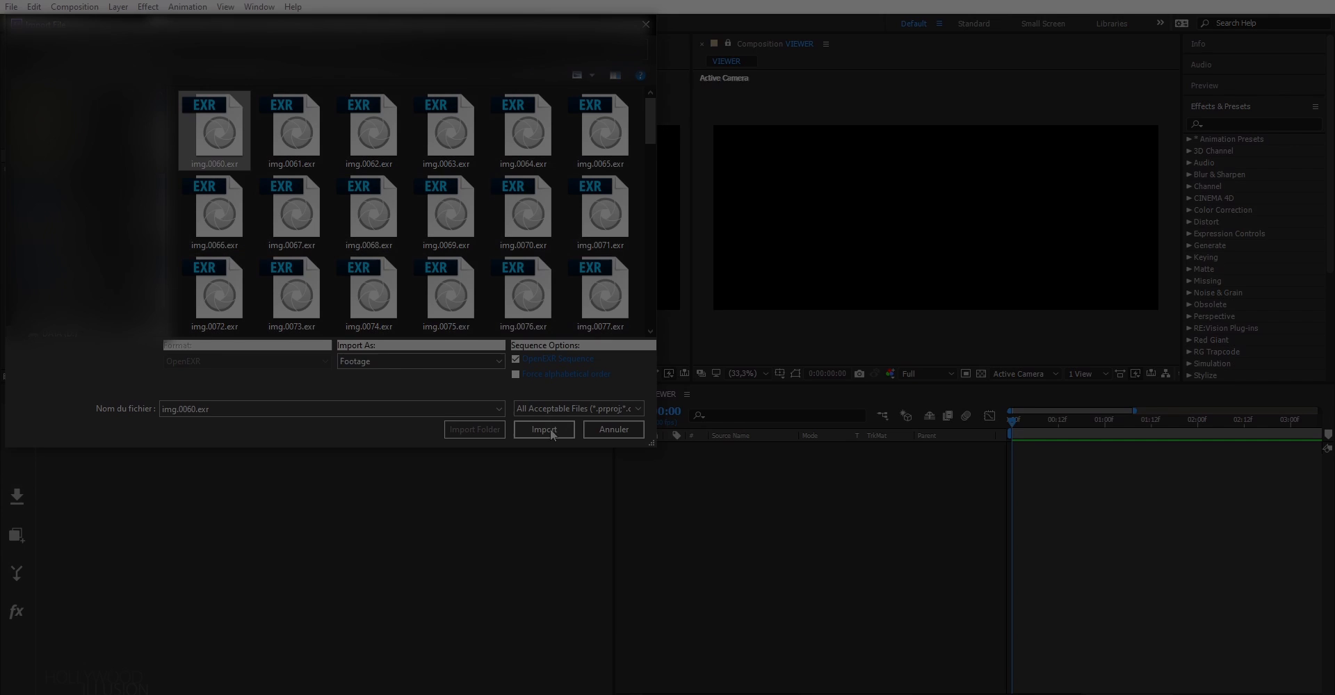
click(544, 428)
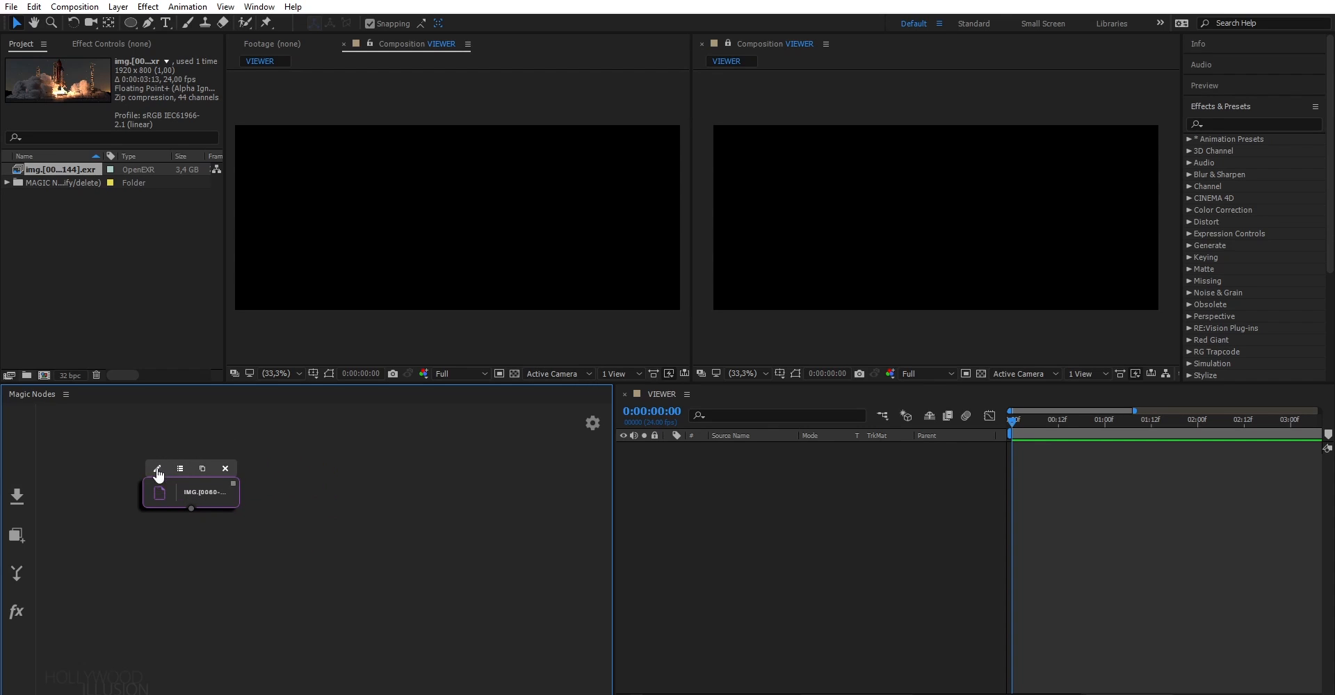
- Add and inspect a temporary Solid node, then select the EXR footage node instead
click(157, 469)
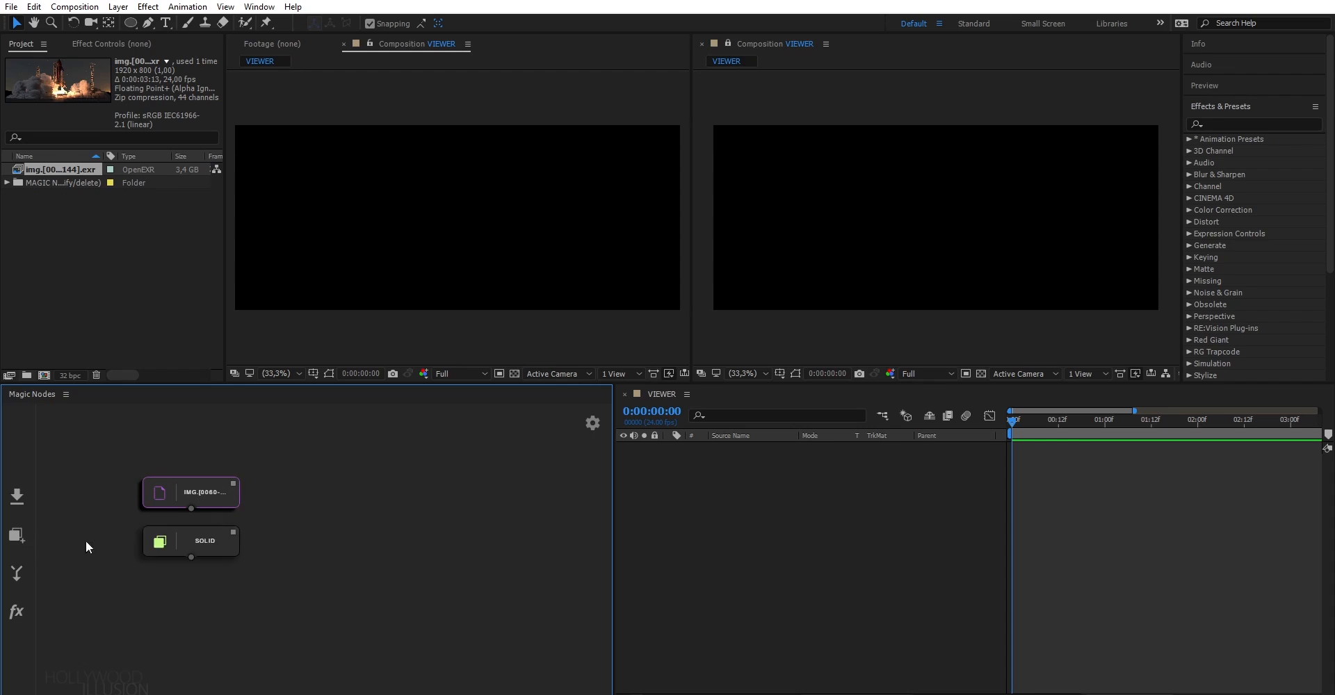
double_click(191, 541)
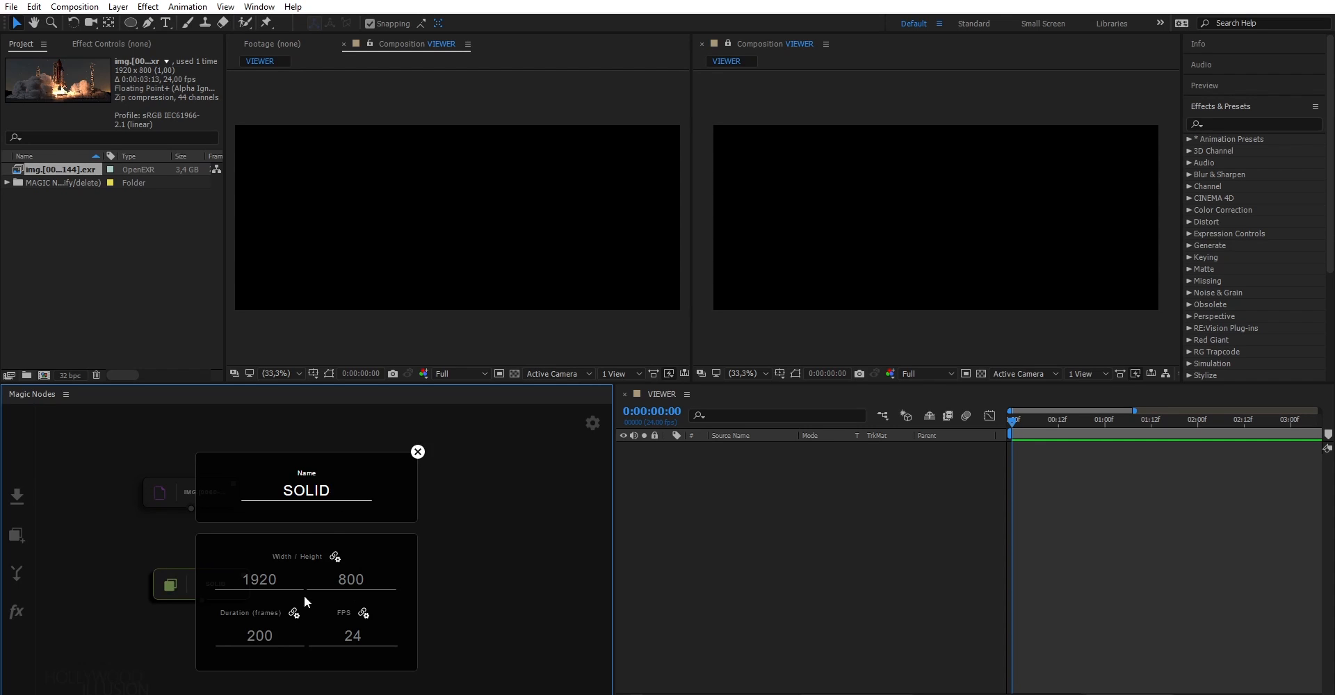
mouse_move(335, 560)
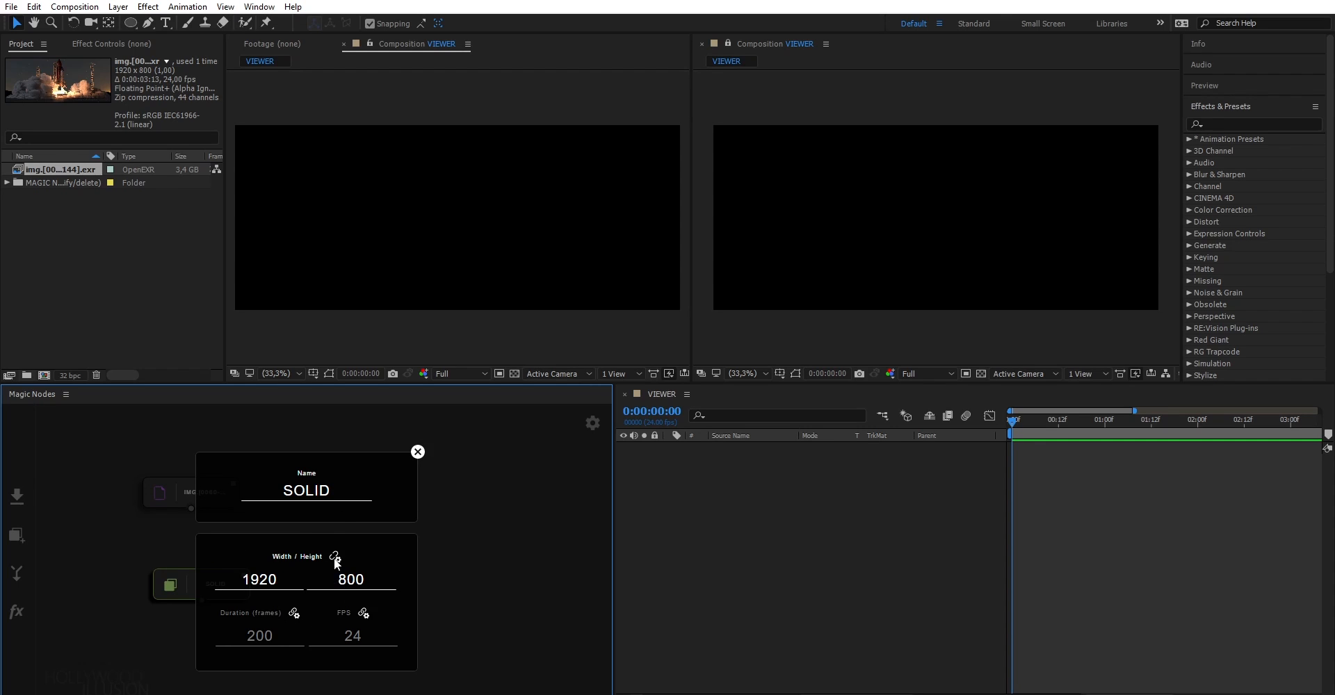
mouse_move(364, 615)
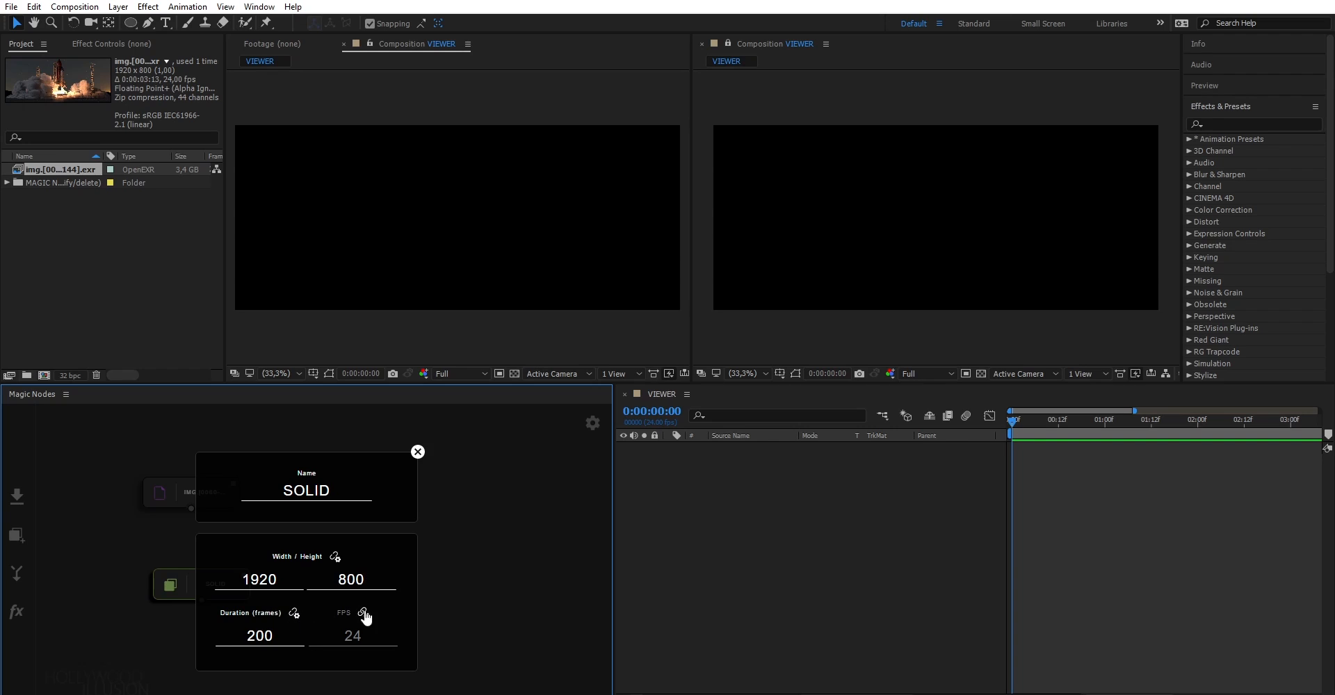
mouse_move(393, 483)
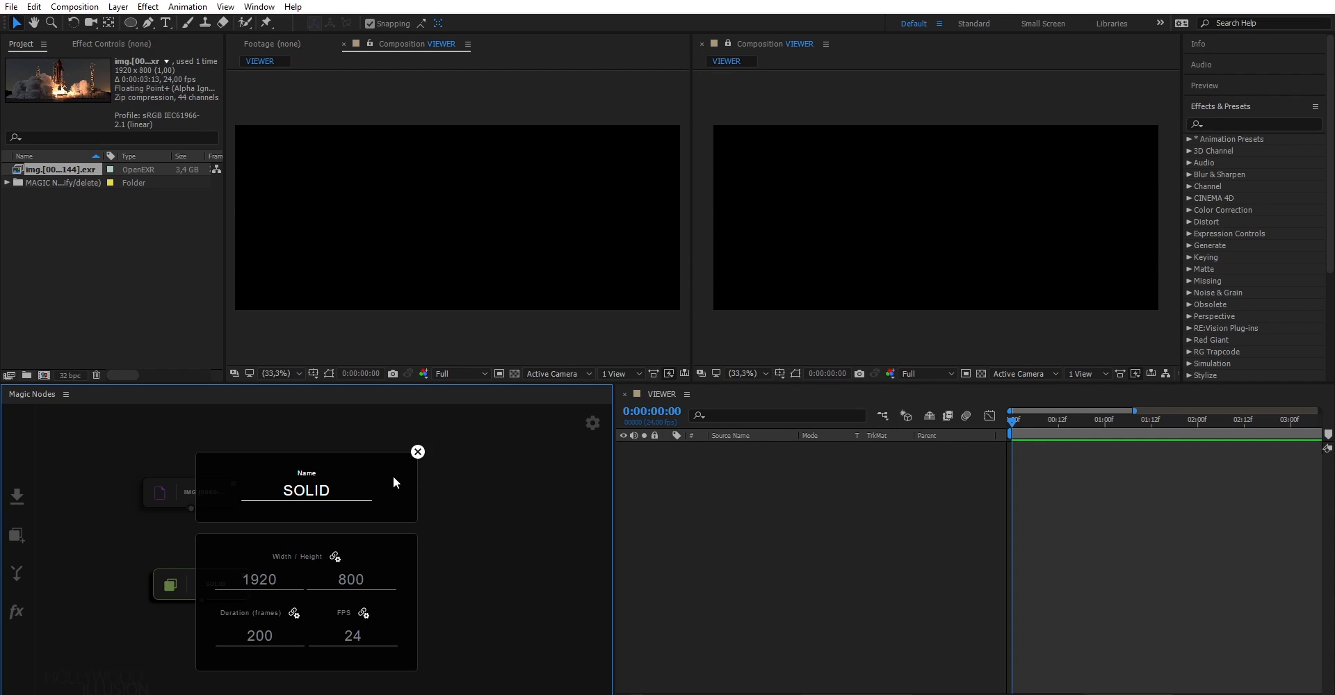
click(417, 452)
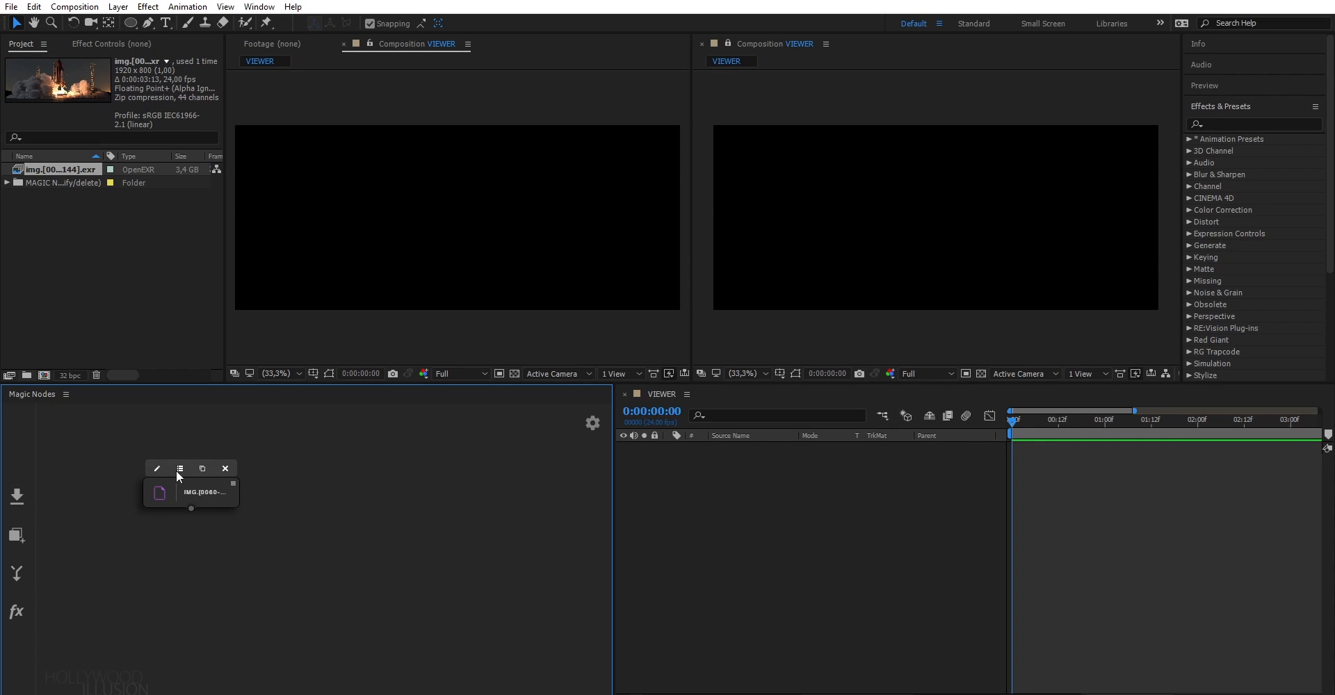
mouse_move(179, 469)
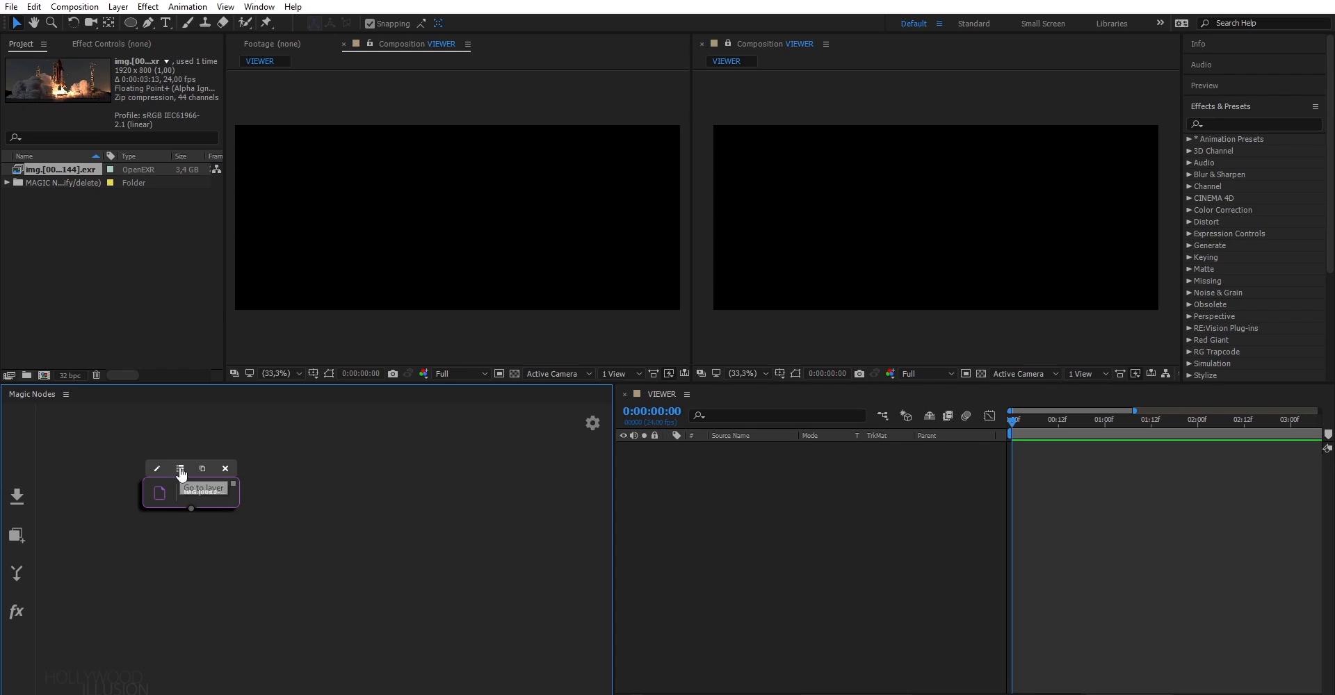
- View the footage node's container comp, then duplicate the node twice for three copies
click(179, 468)
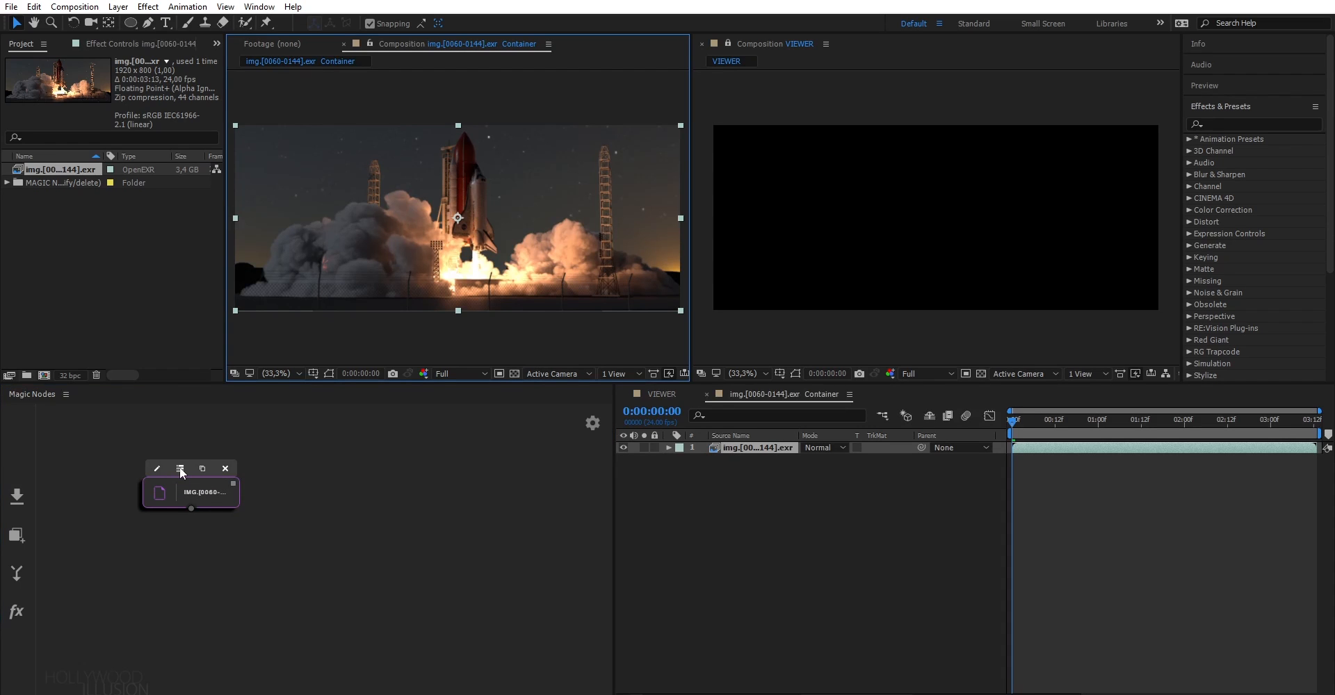
mouse_move(200, 481)
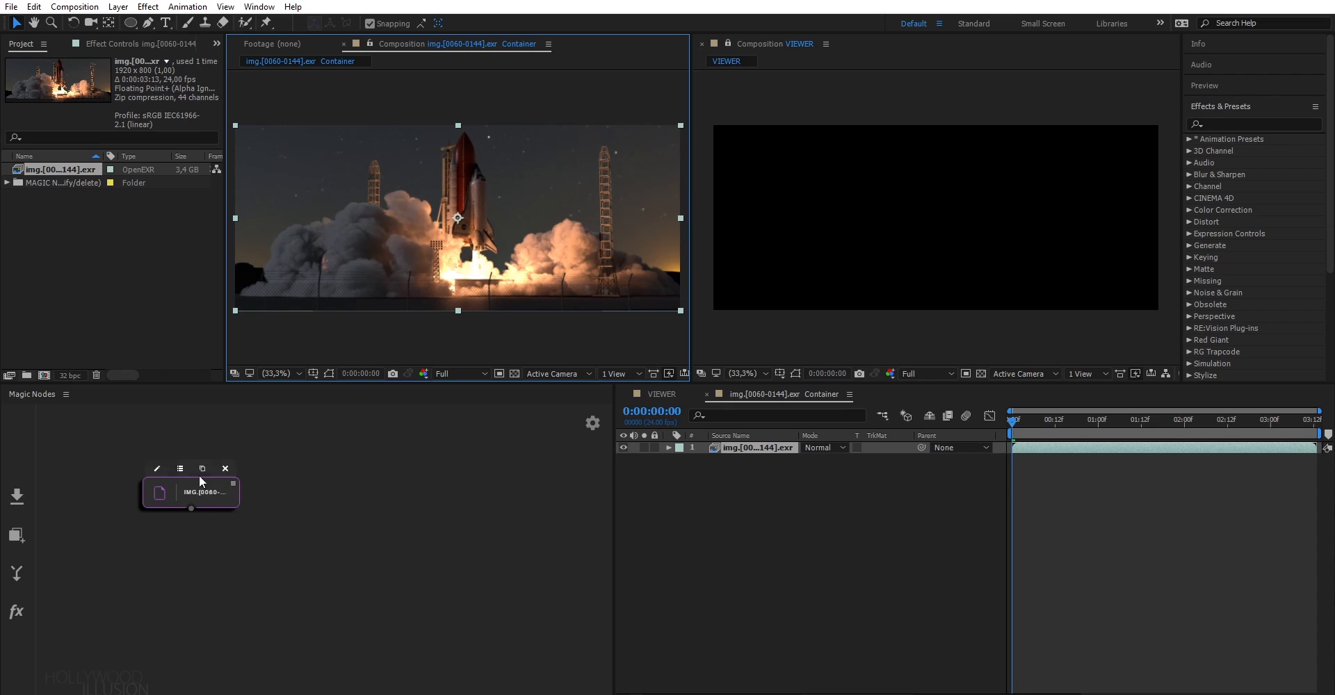
click(201, 468)
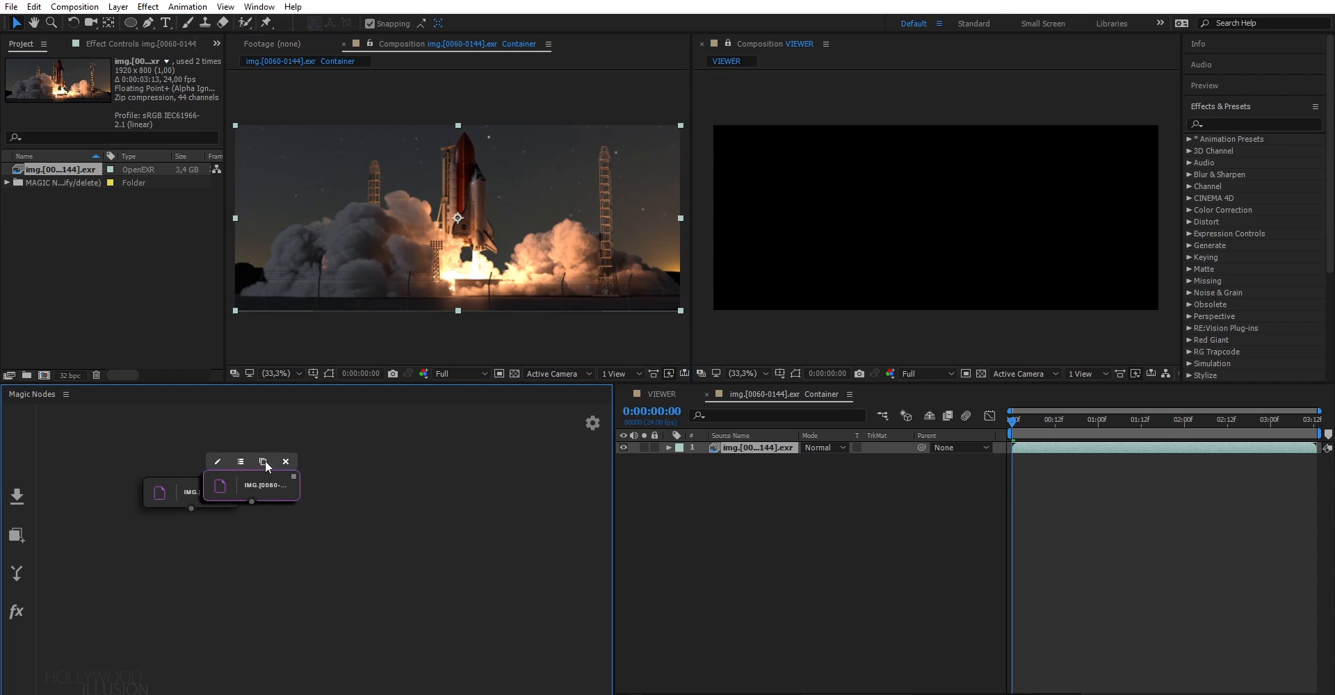
click(263, 462)
text(extrac)
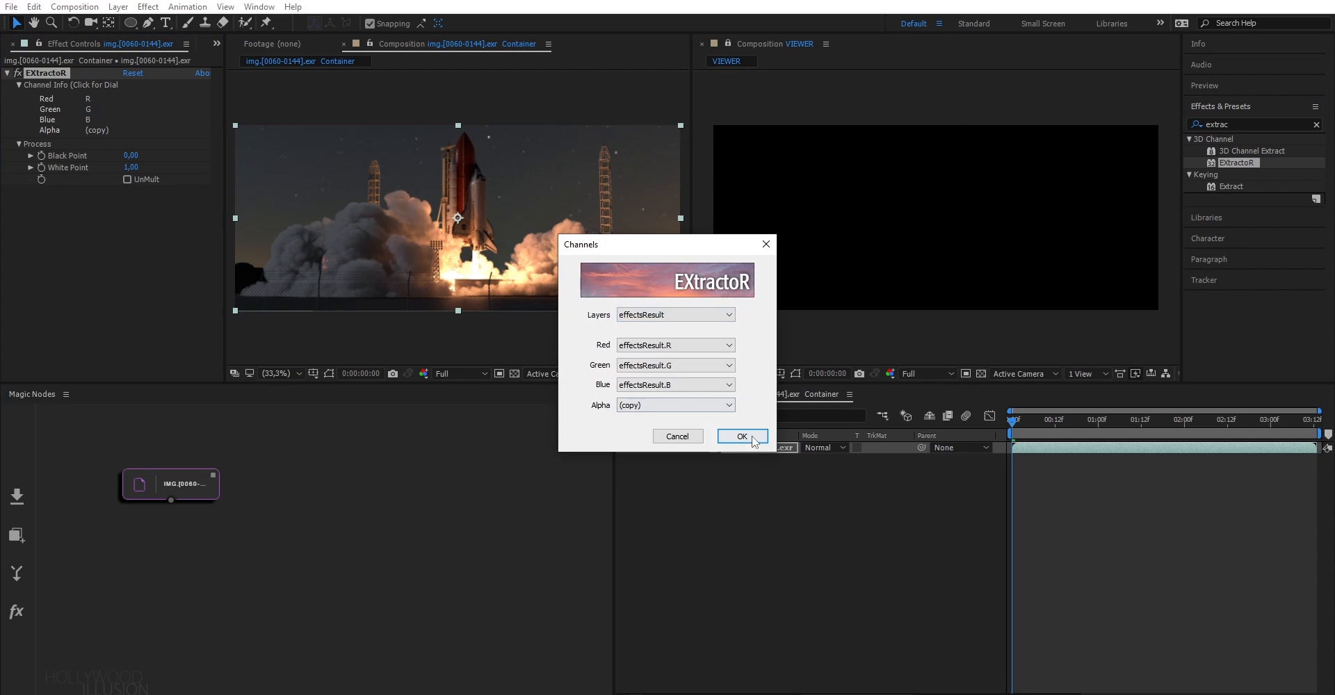
- Extract effectsResult, VRaySpecular and A channels into the BEAUTY, SPECULAR and ALPHA nodes
click(742, 436)
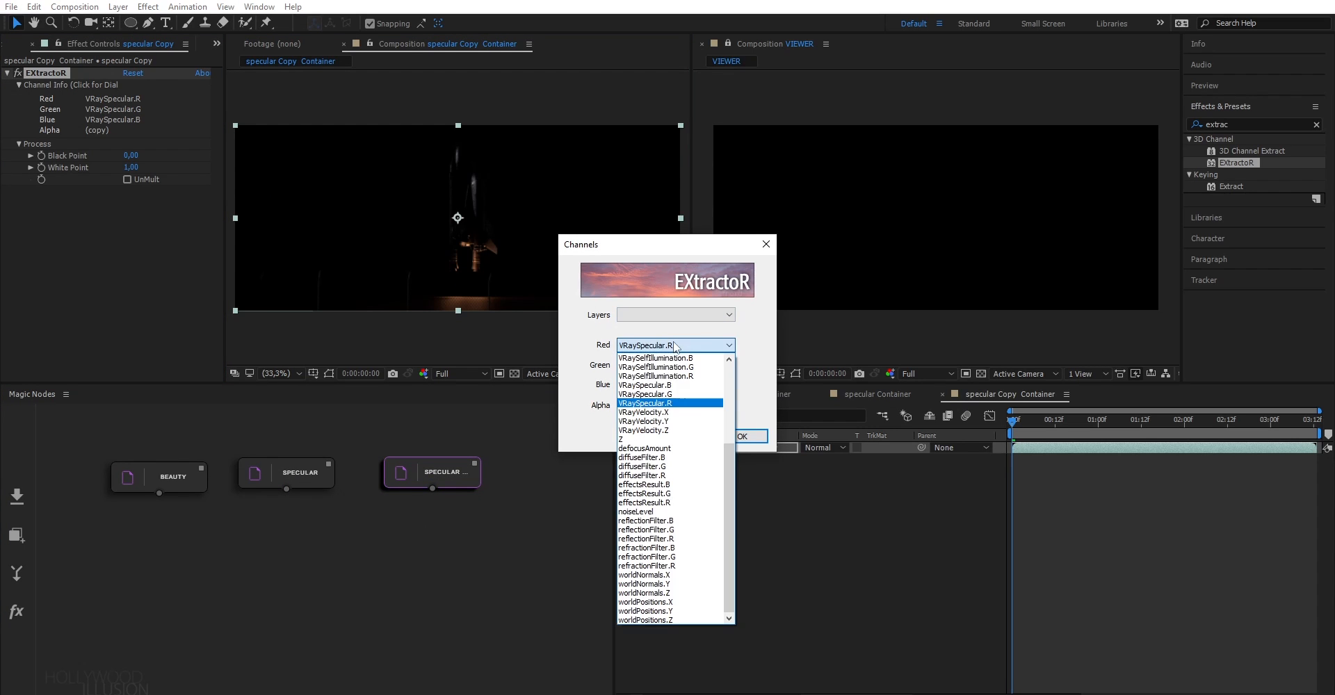
click(673, 386)
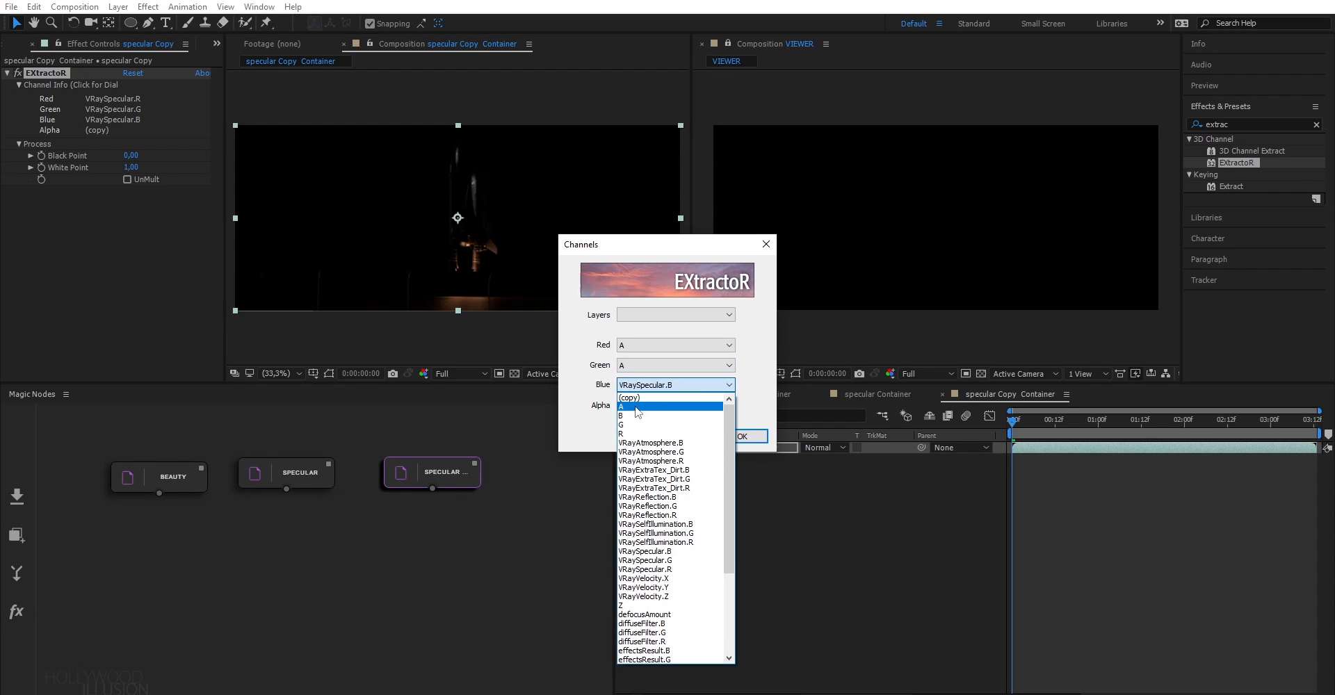
click(620, 406)
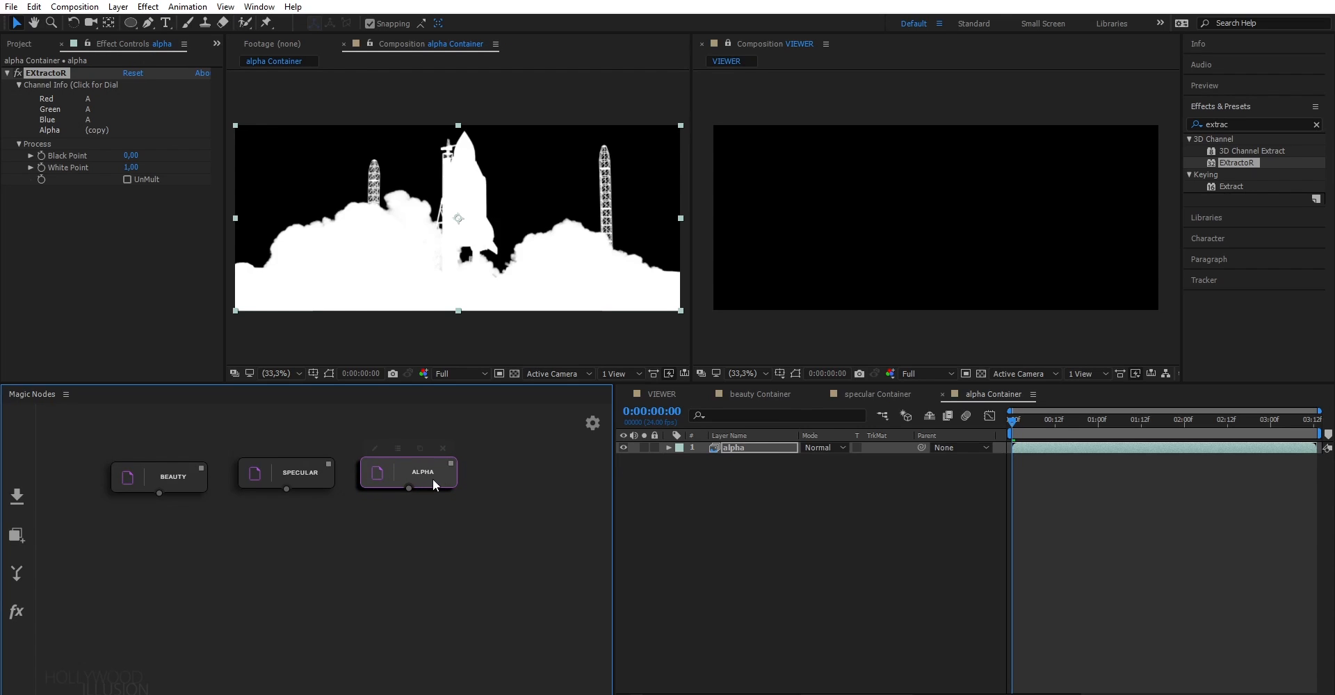
mouse_move(451, 466)
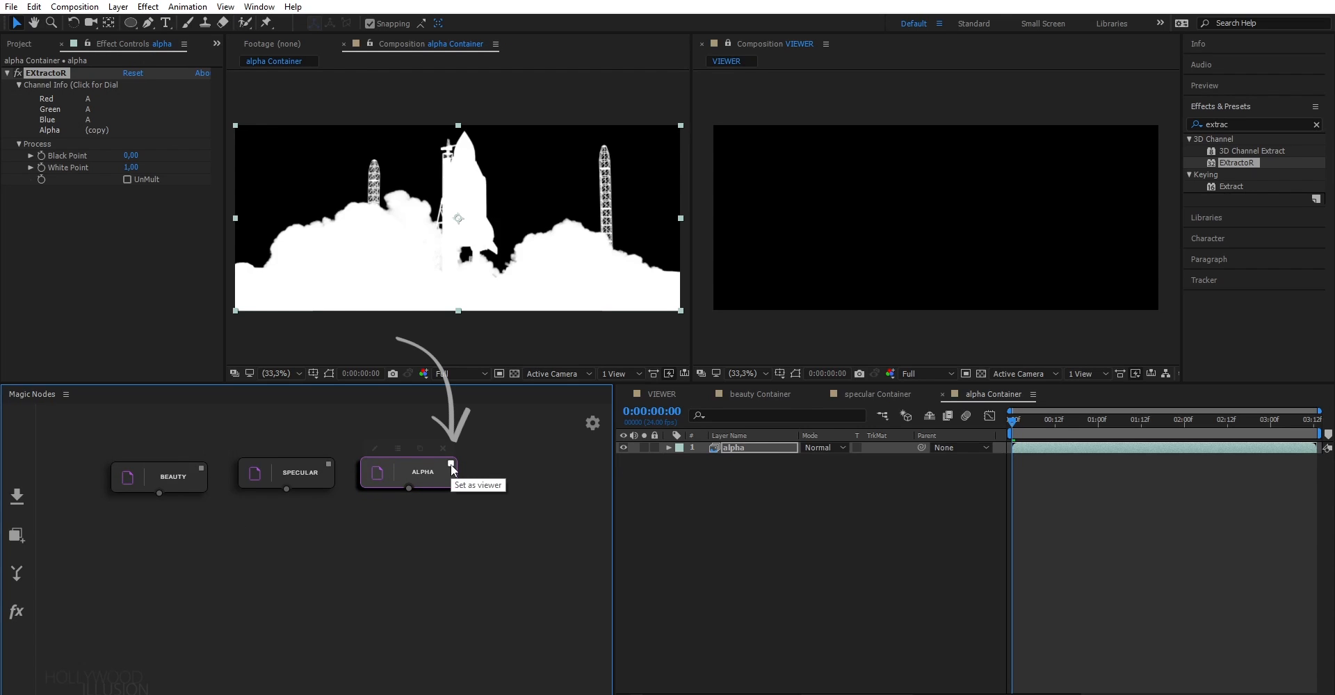
- Preview the alpha, merged composite and beauty node outputs in the viewer
click(450, 465)
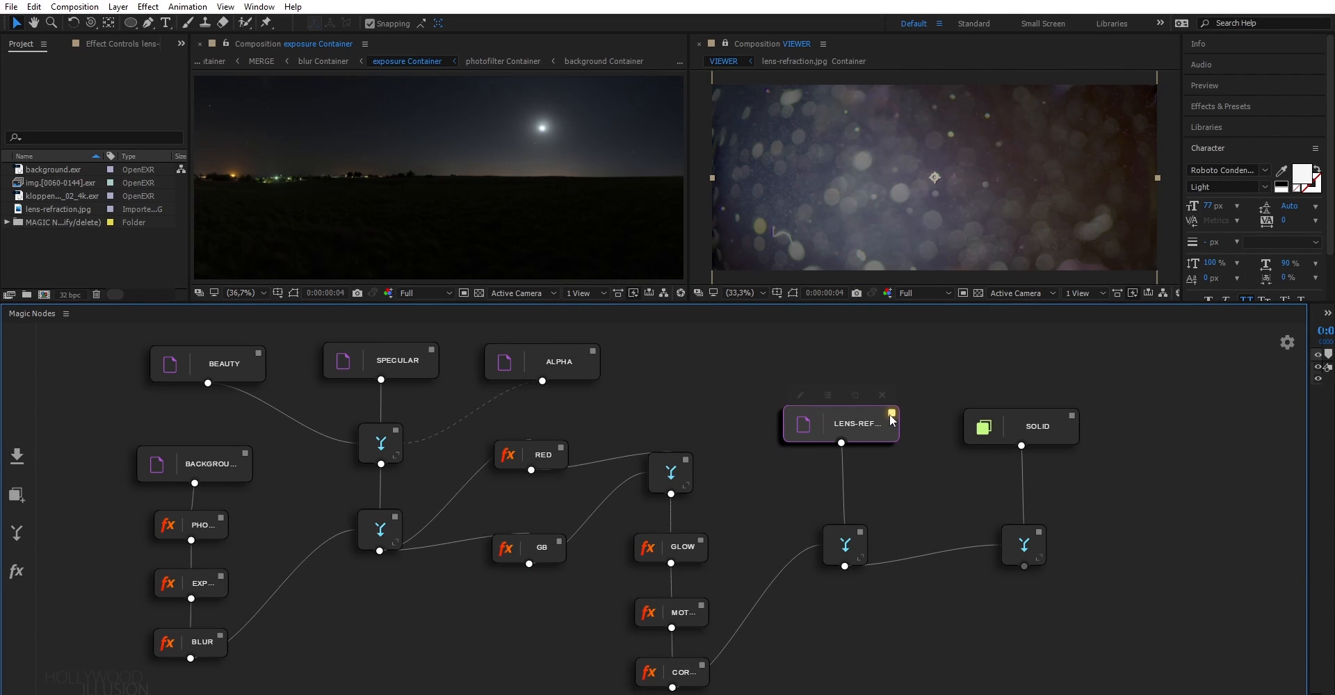
click(670, 473)
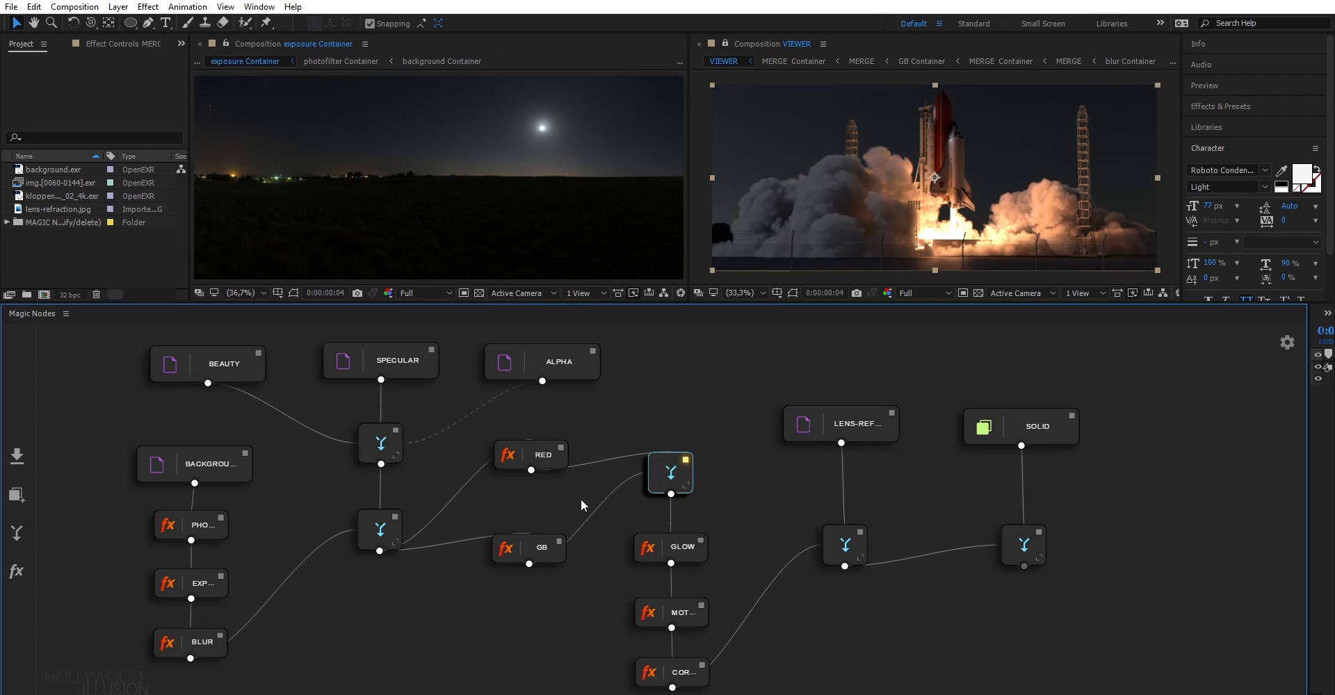
click(381, 442)
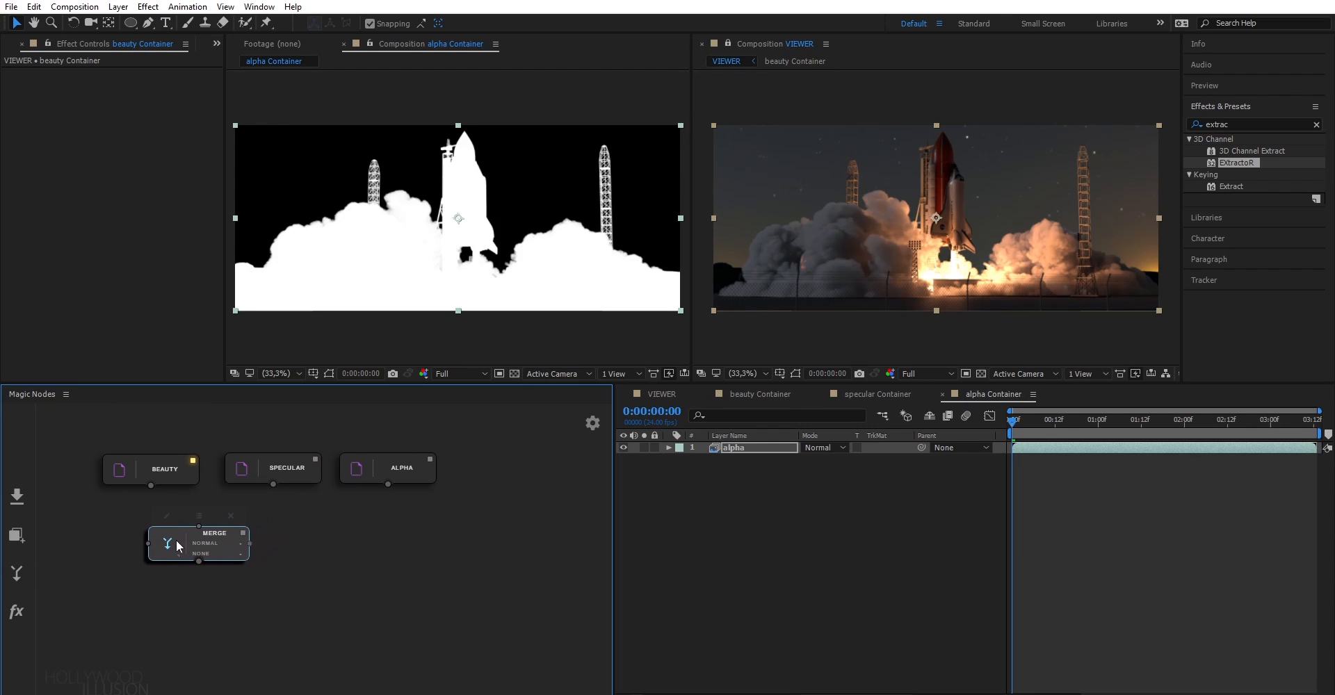
mouse_move(201, 531)
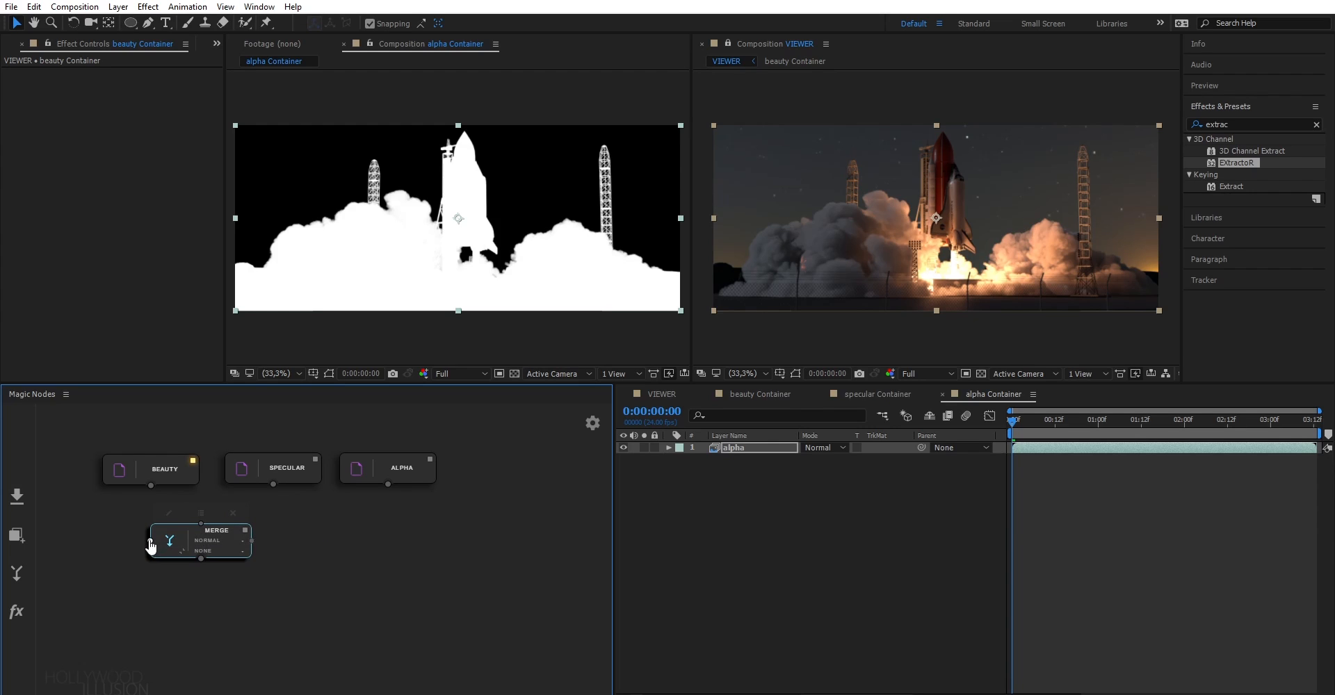
mouse_move(150, 546)
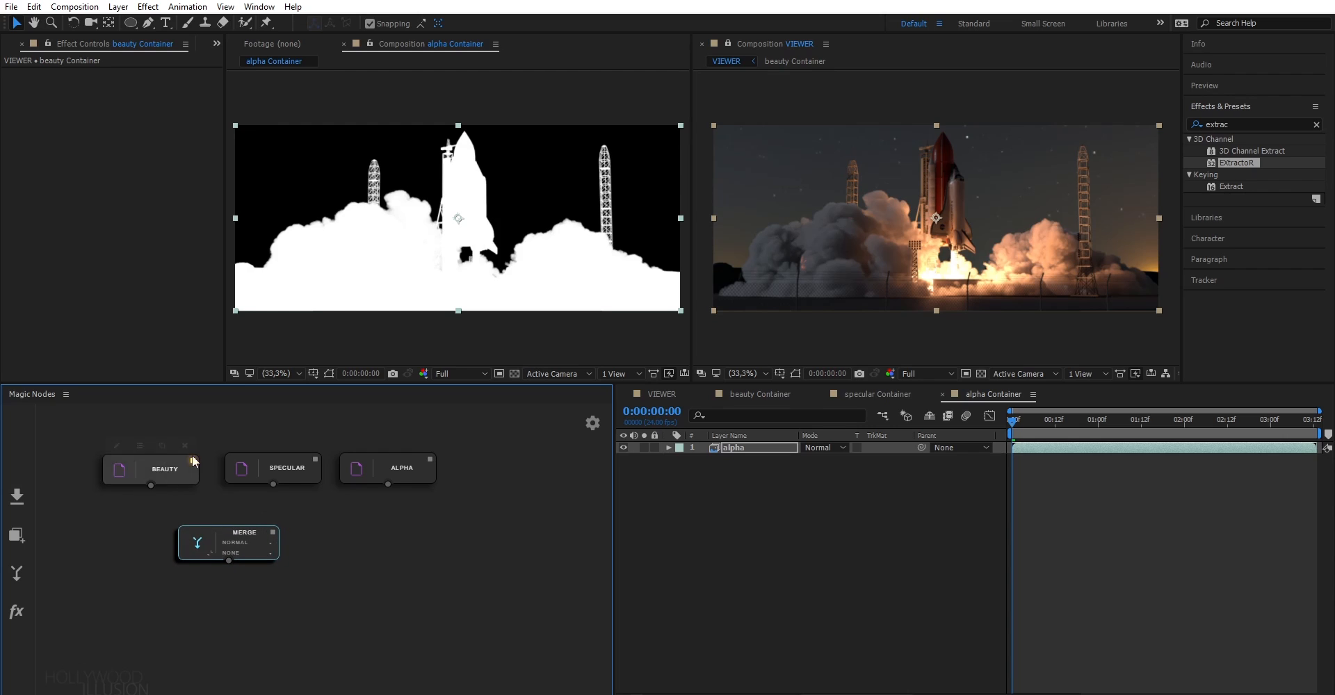
mouse_move(156, 488)
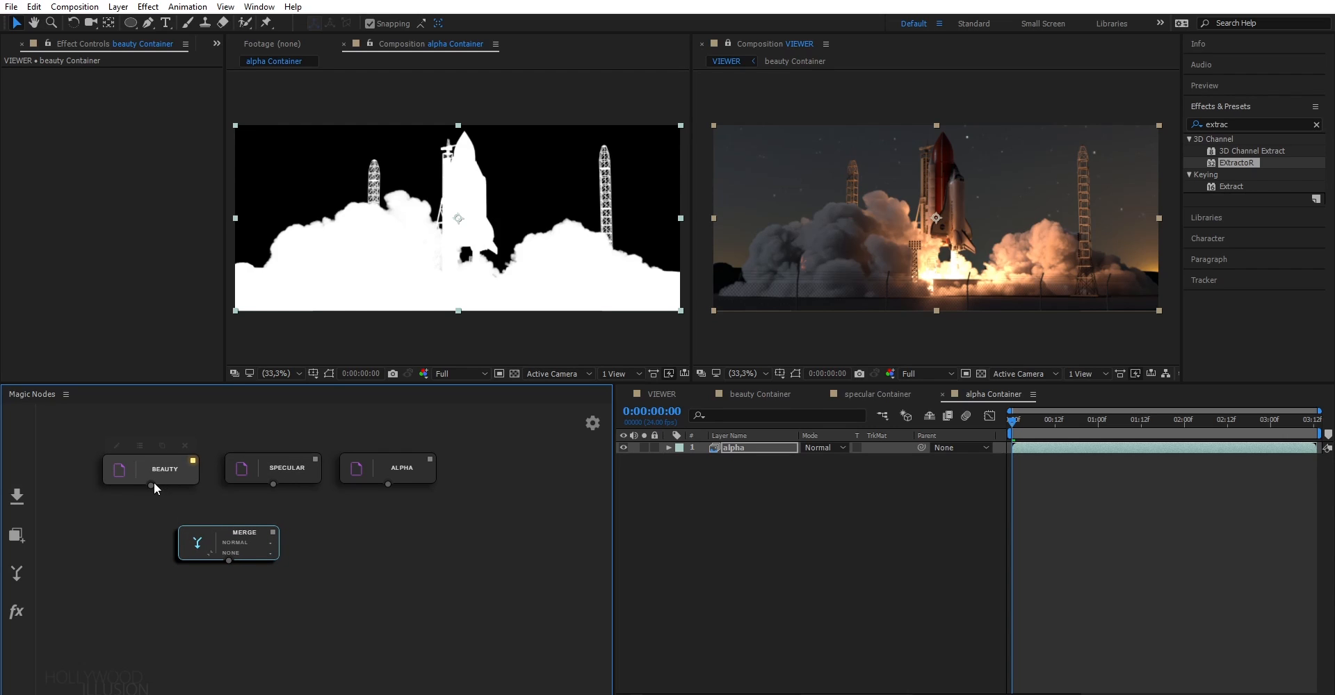
- Connect BEAUTY and SPECULAR into the MERGE node and set its blend mode to ADD
click(151, 469)
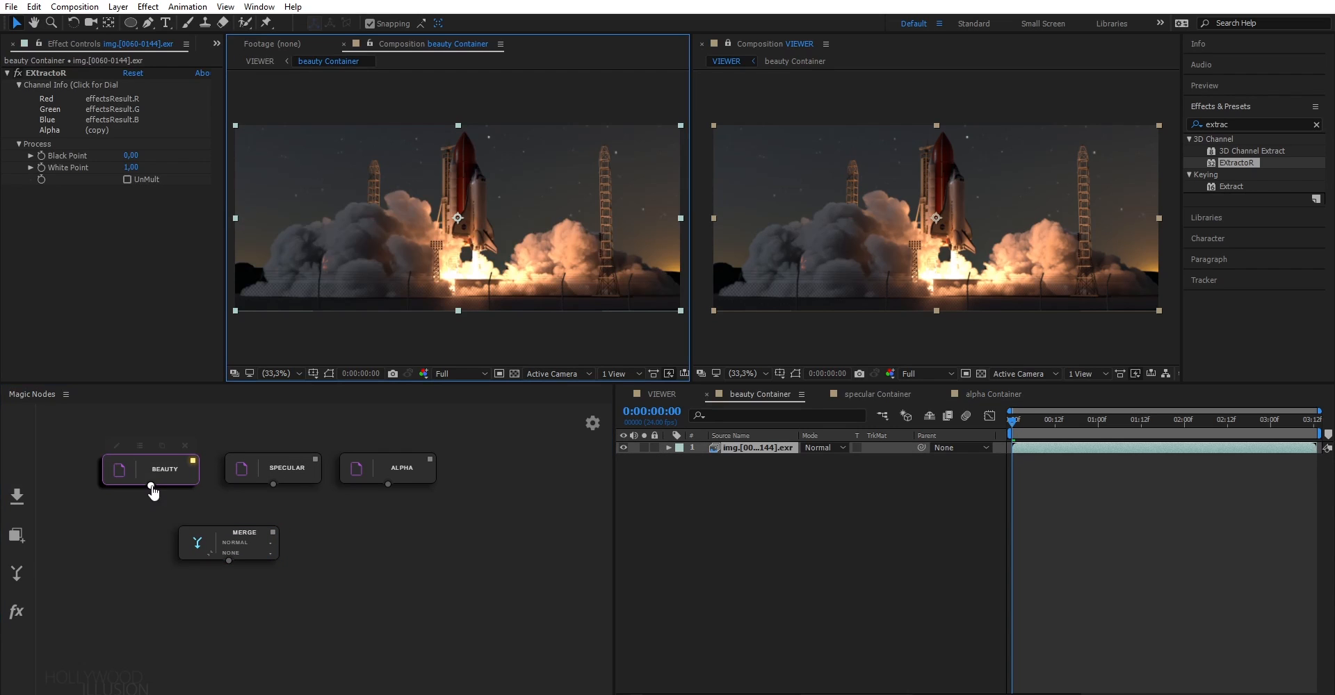
click(226, 542)
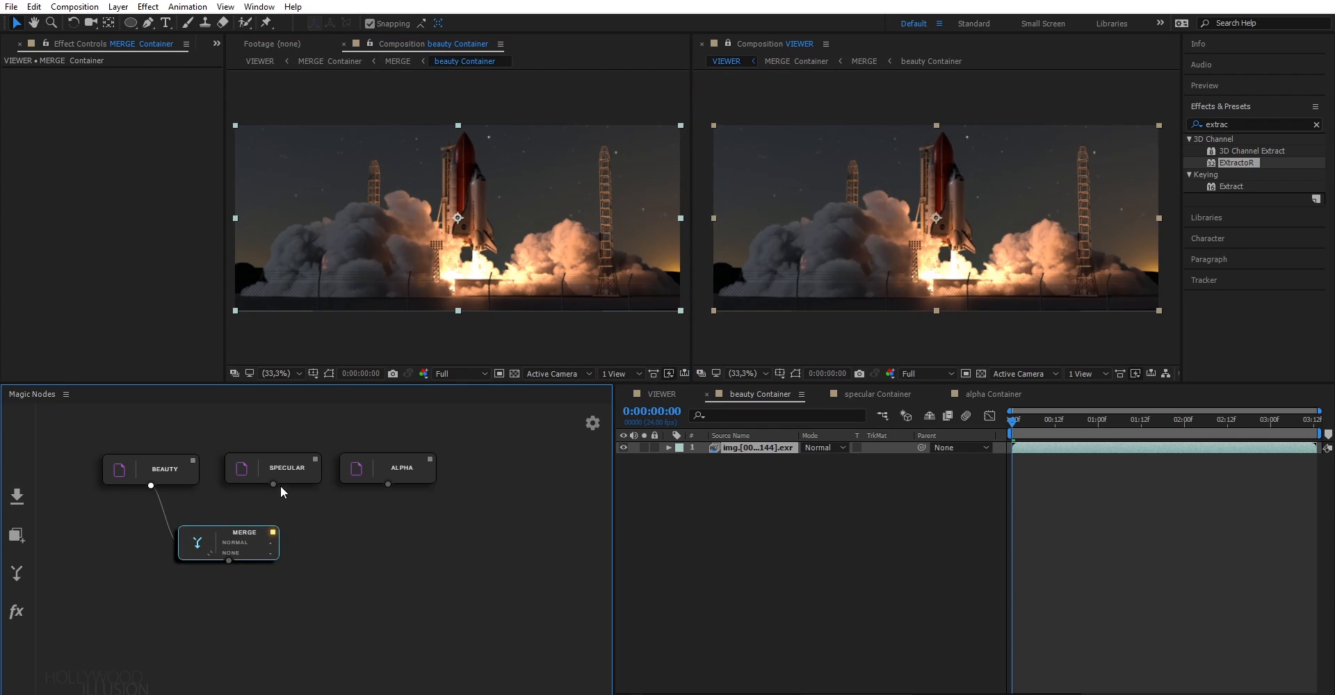
drag(227, 542, 267, 542)
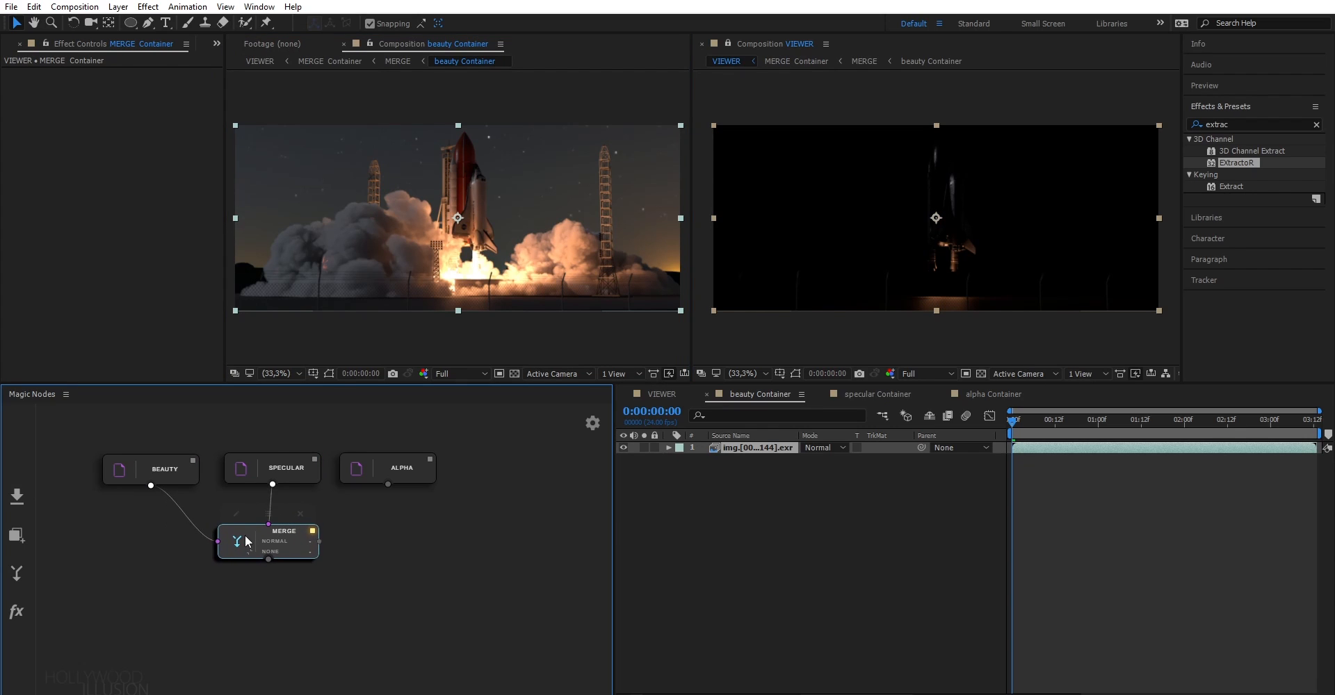
click(275, 541)
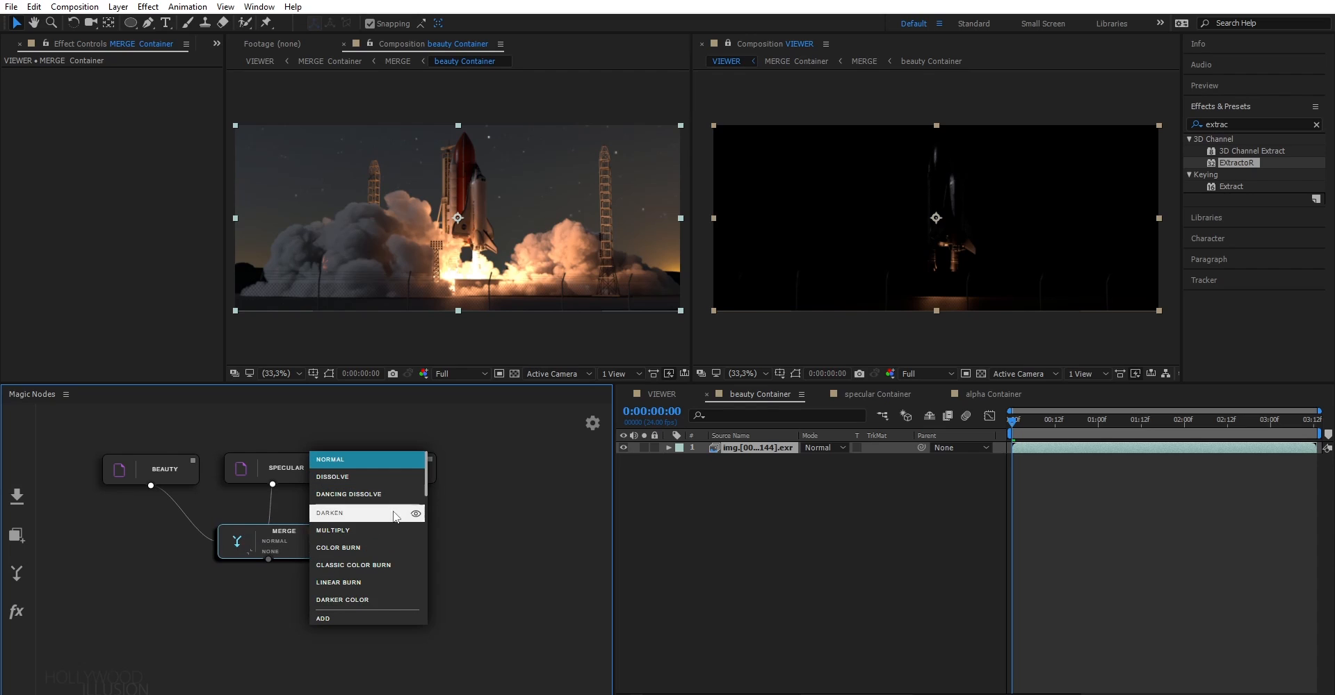
mouse_move(416, 529)
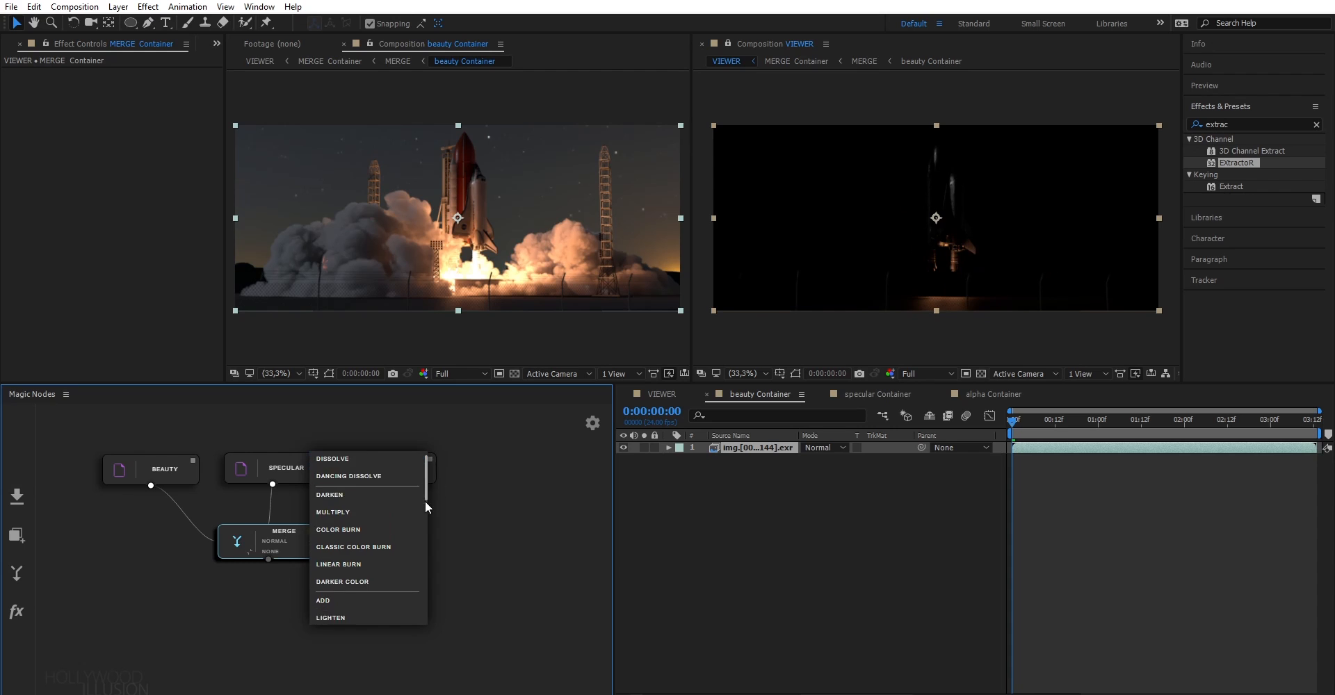
click(323, 599)
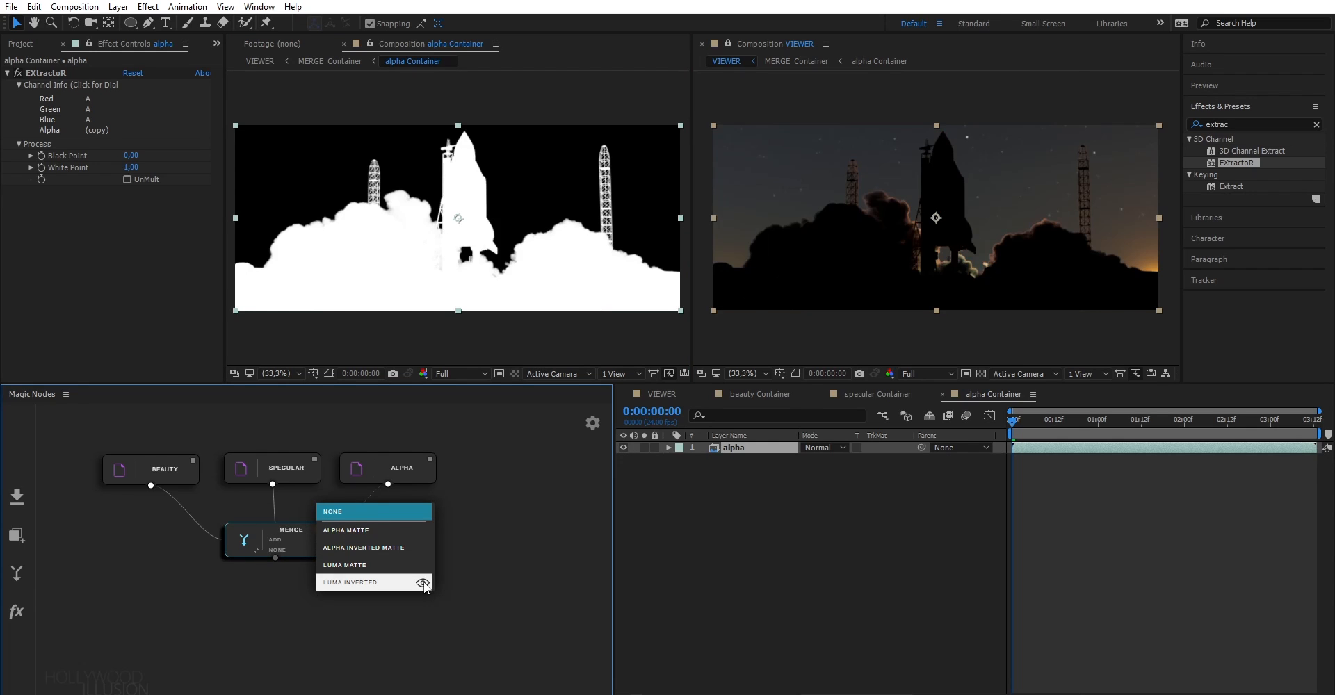
- Set the MERGE node's matte to Luma Matte from the ALPHA pass, isolating the shuttle on black
click(343, 565)
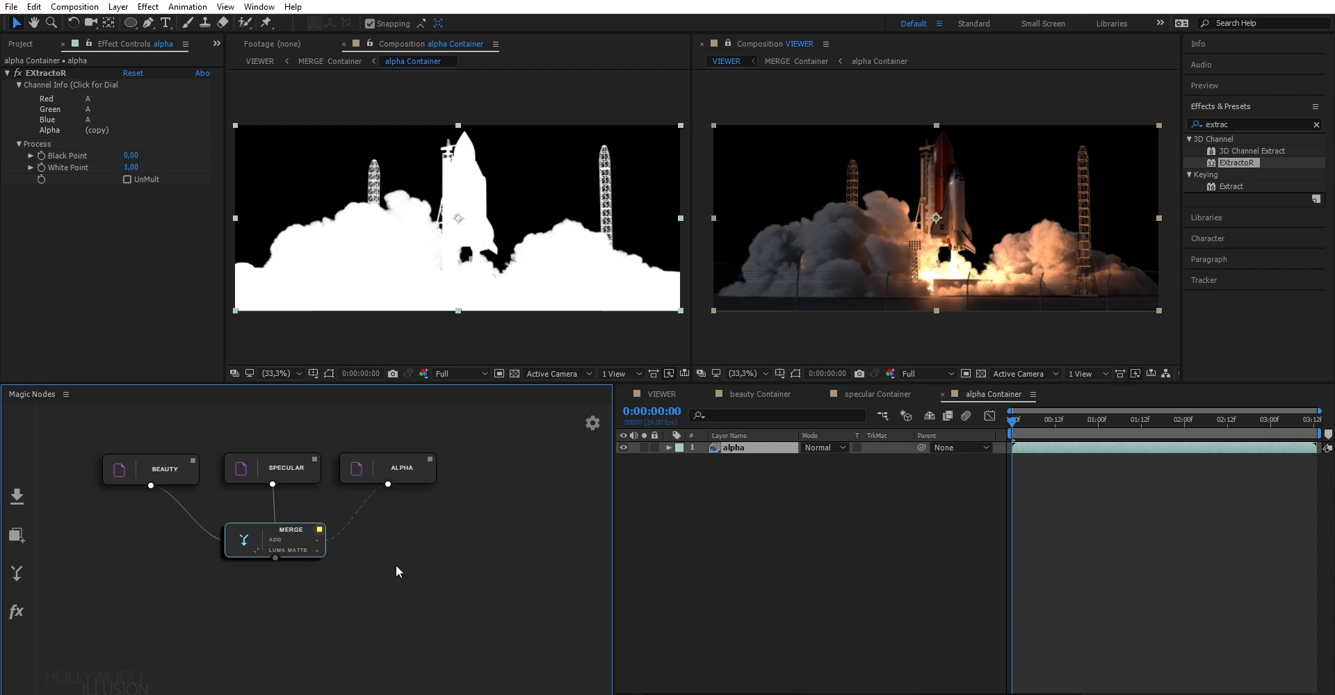
mouse_move(256, 540)
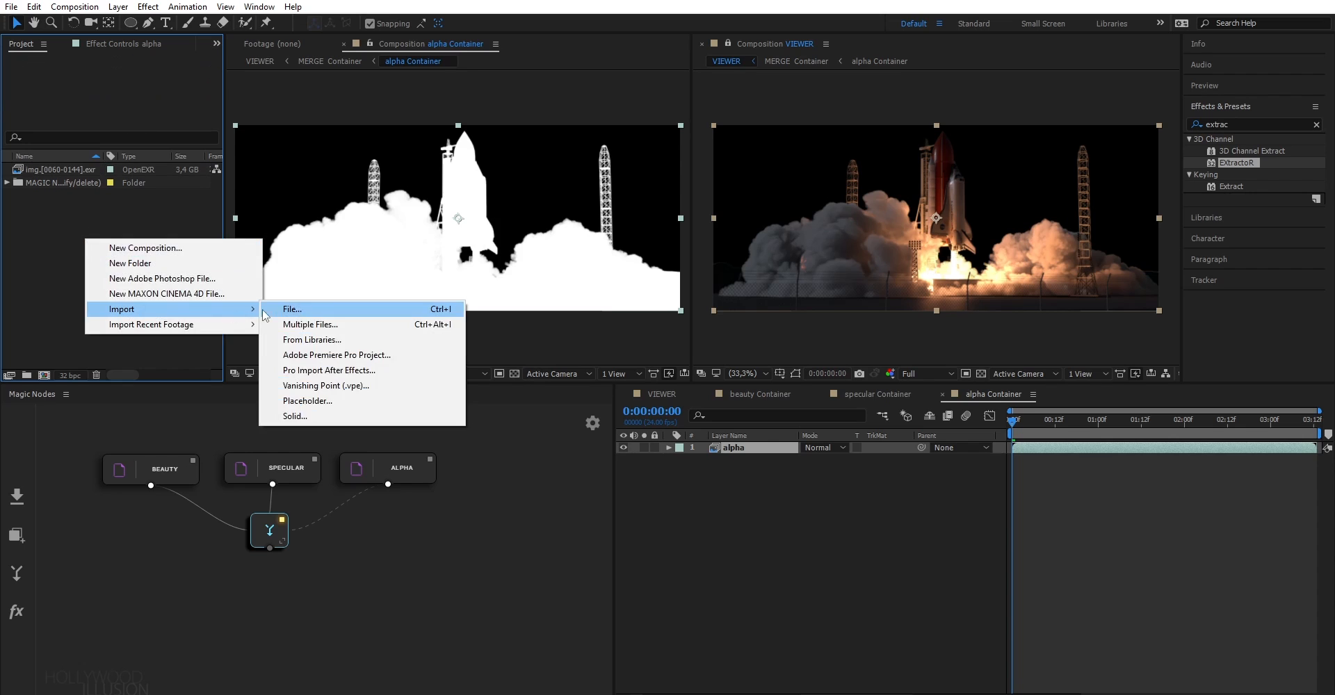
- Import background.exr as a BACKGROUND node and link it into the second merge node
click(293, 308)
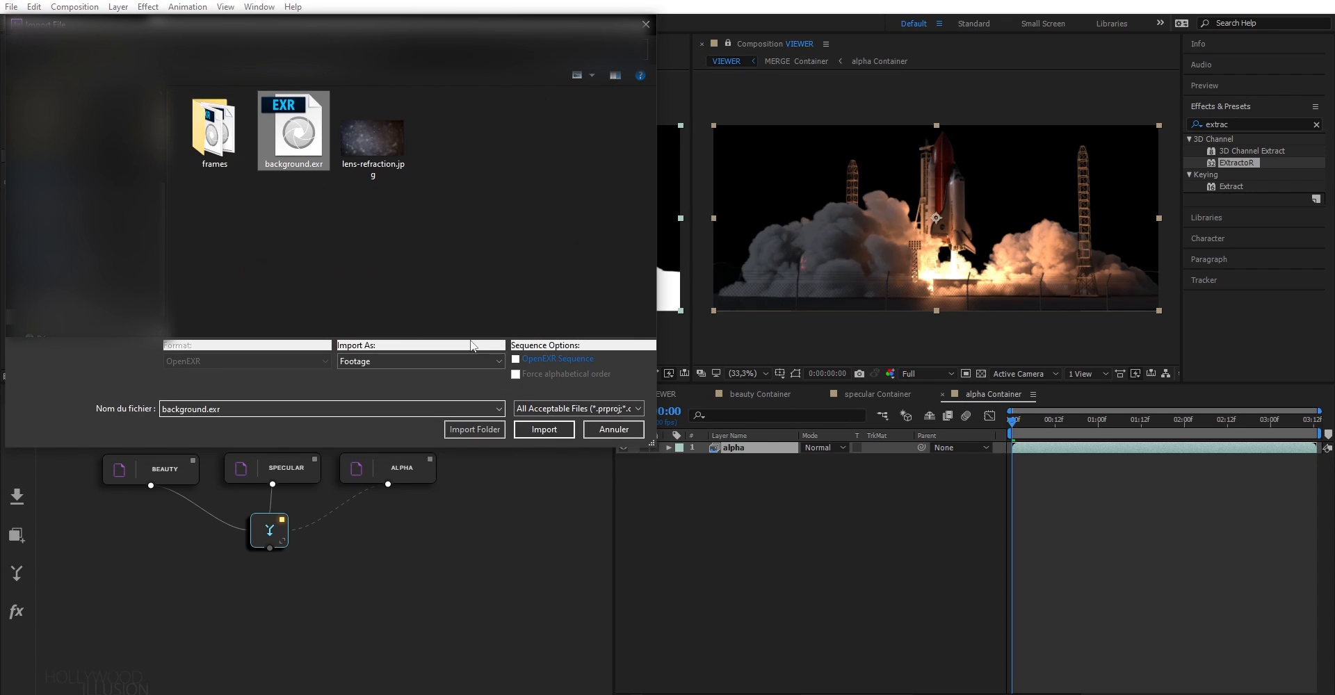
click(543, 428)
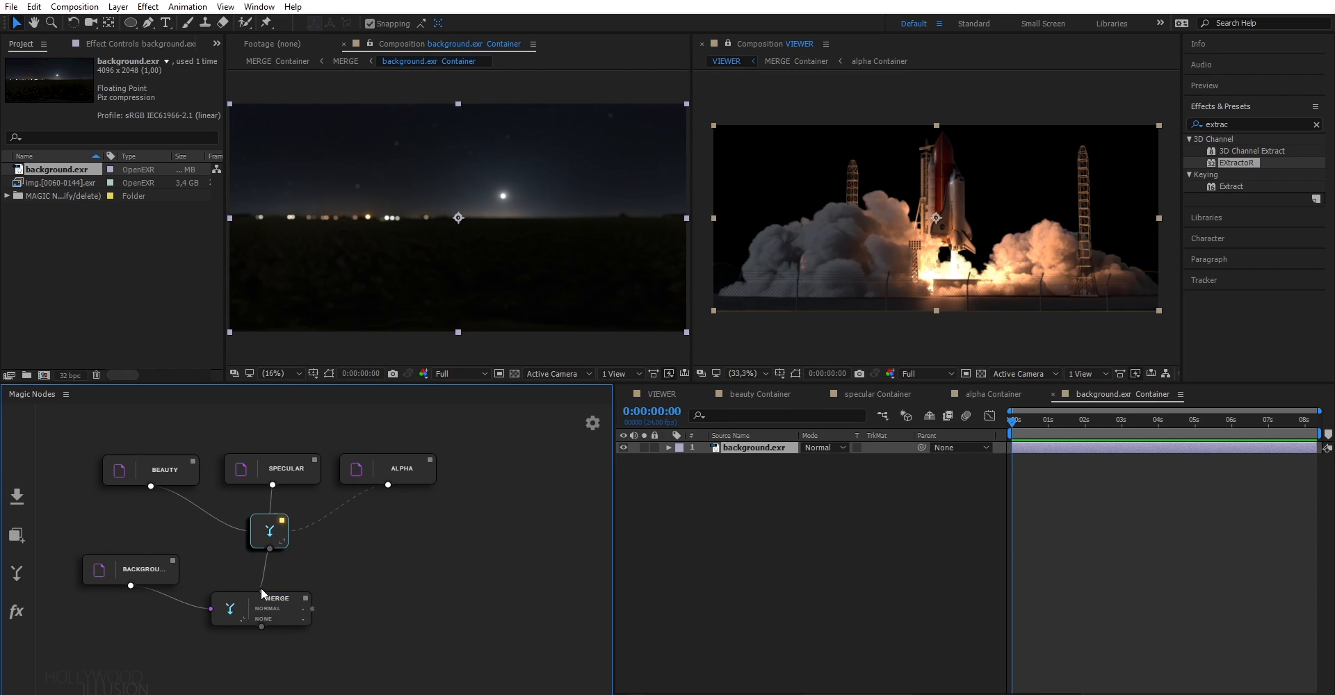
click(244, 606)
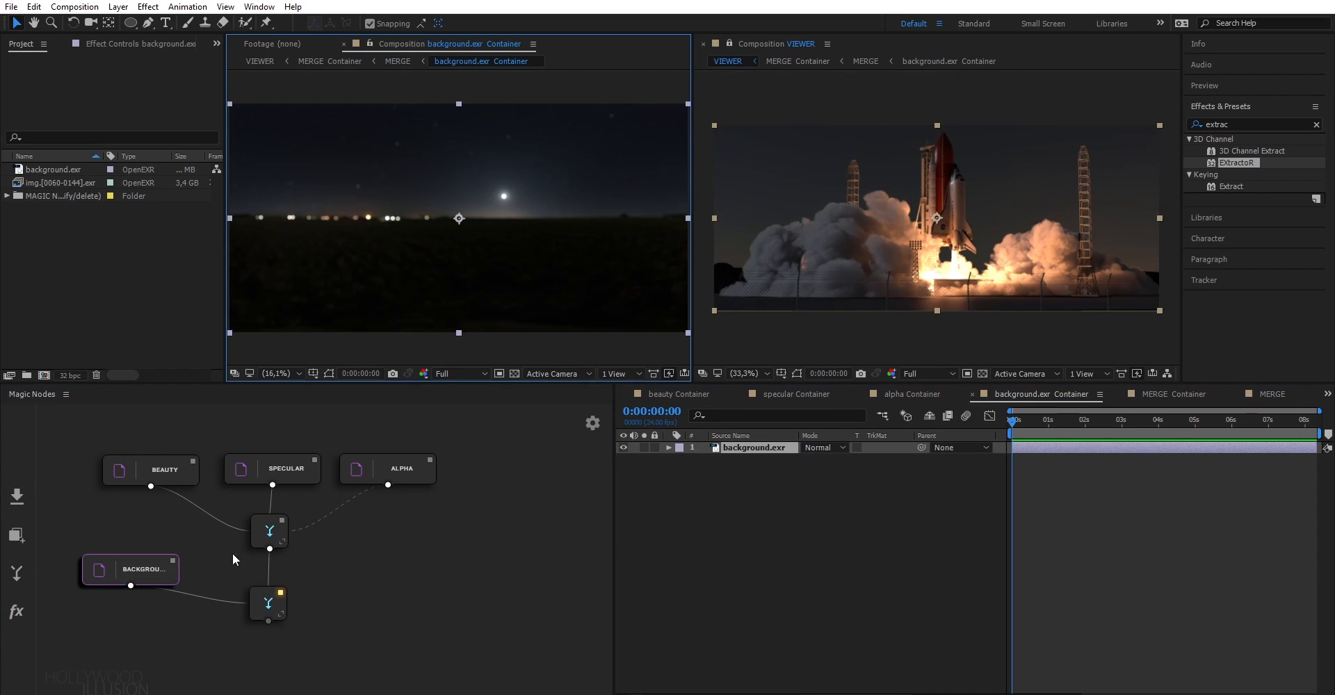
- Rearrange the graph and add a third MERGE node wired to the background composite's output
click(418, 548)
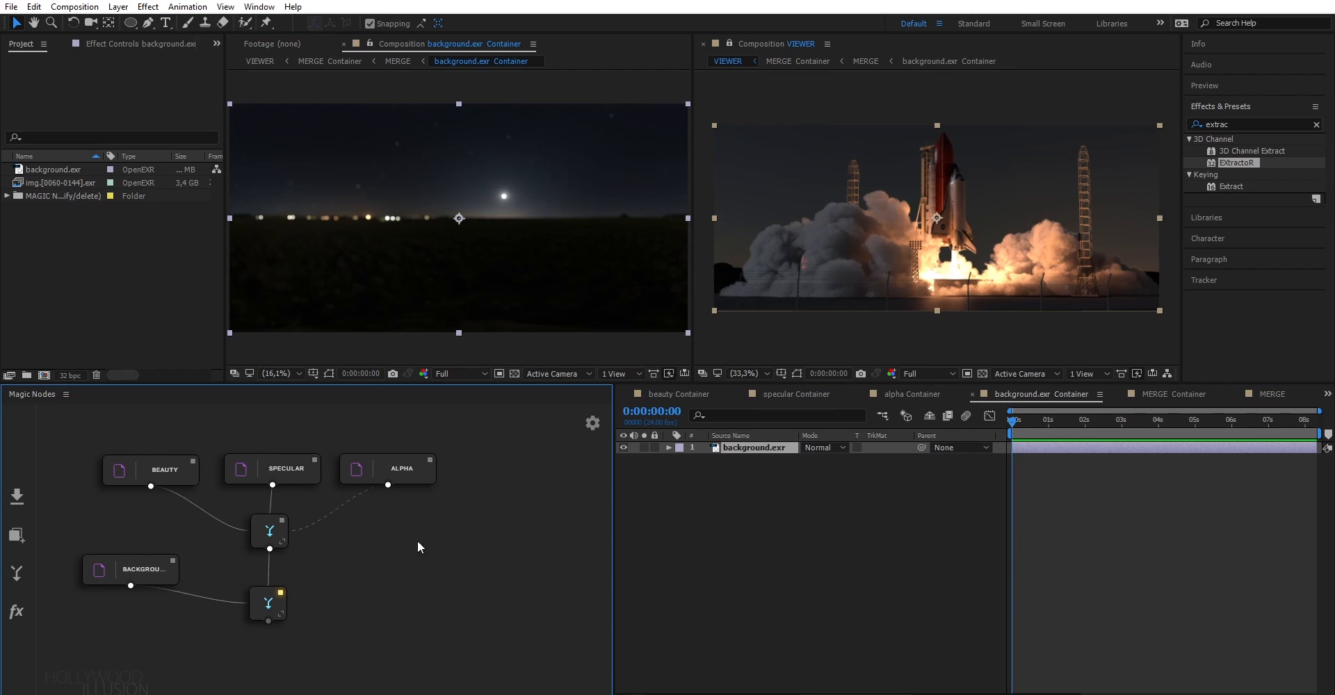
click(267, 599)
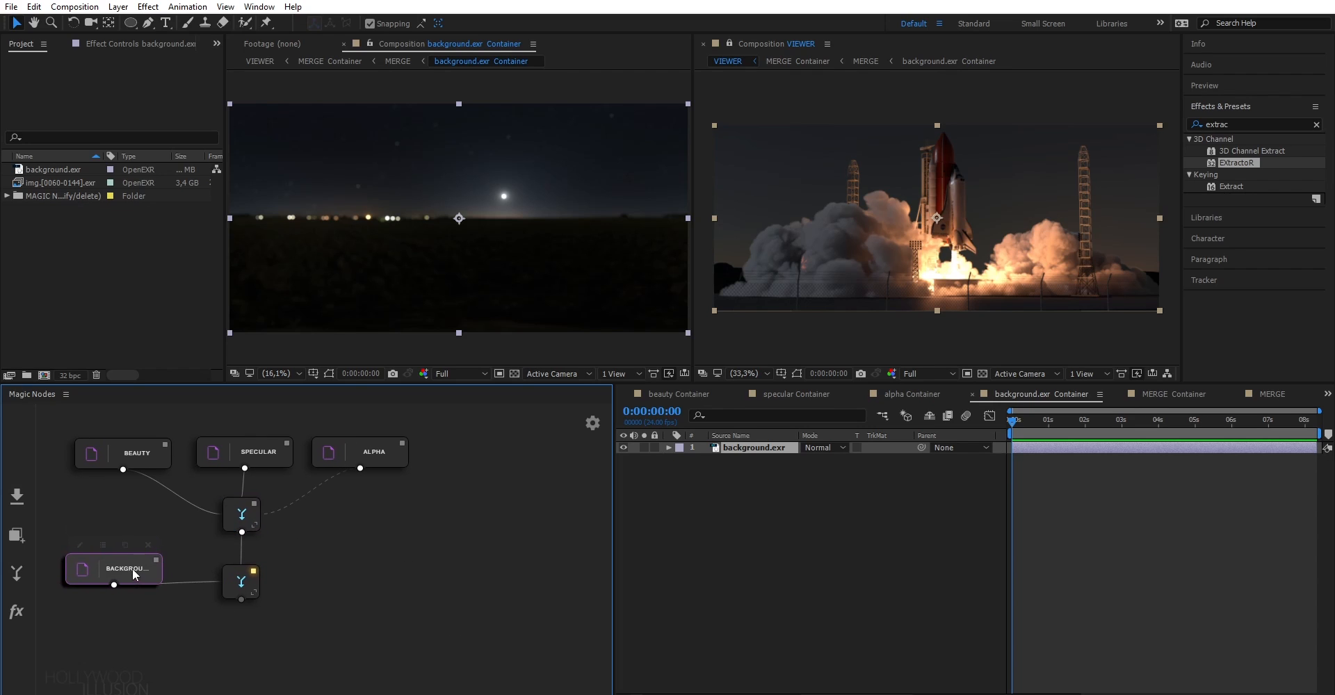
click(241, 581)
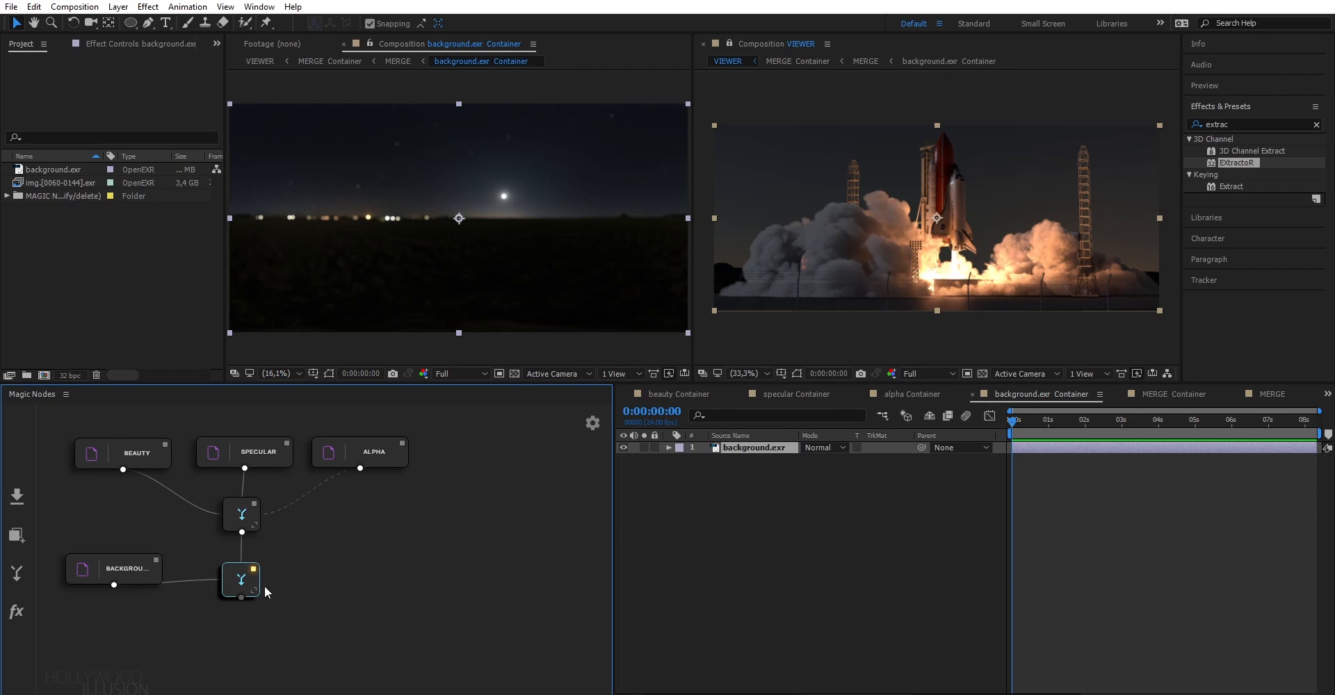
mouse_move(239, 620)
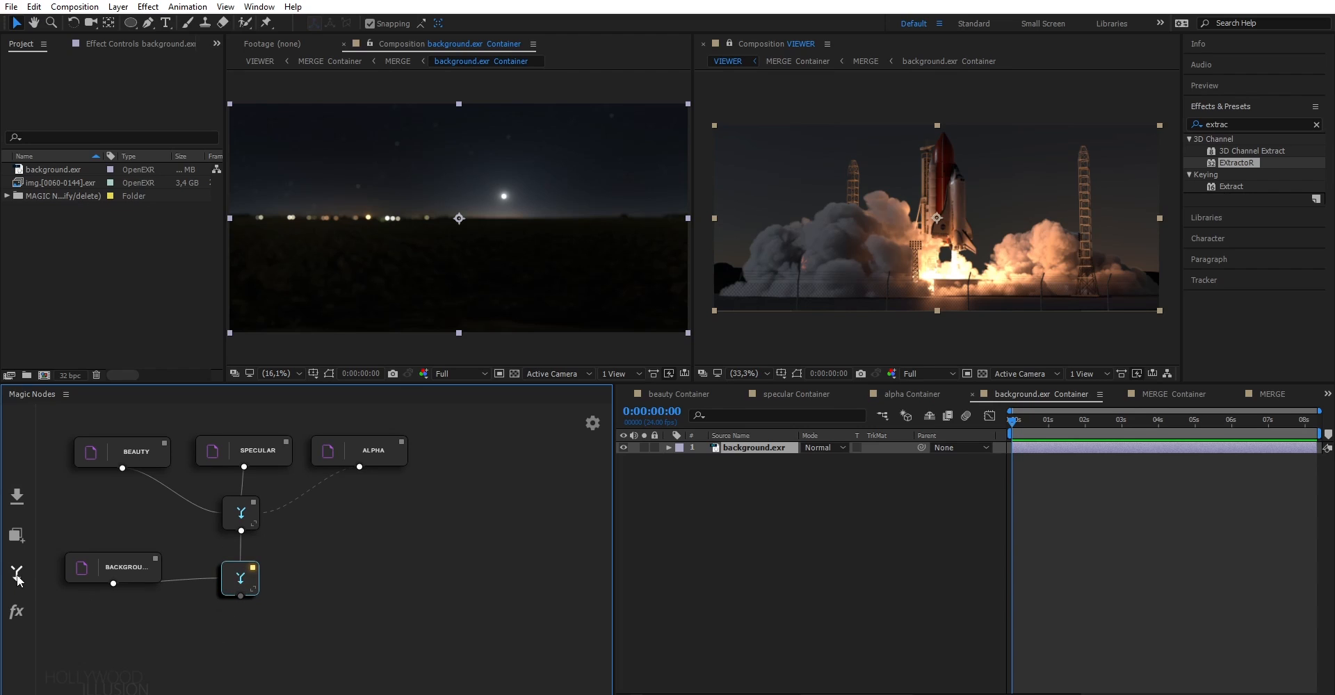
click(17, 575)
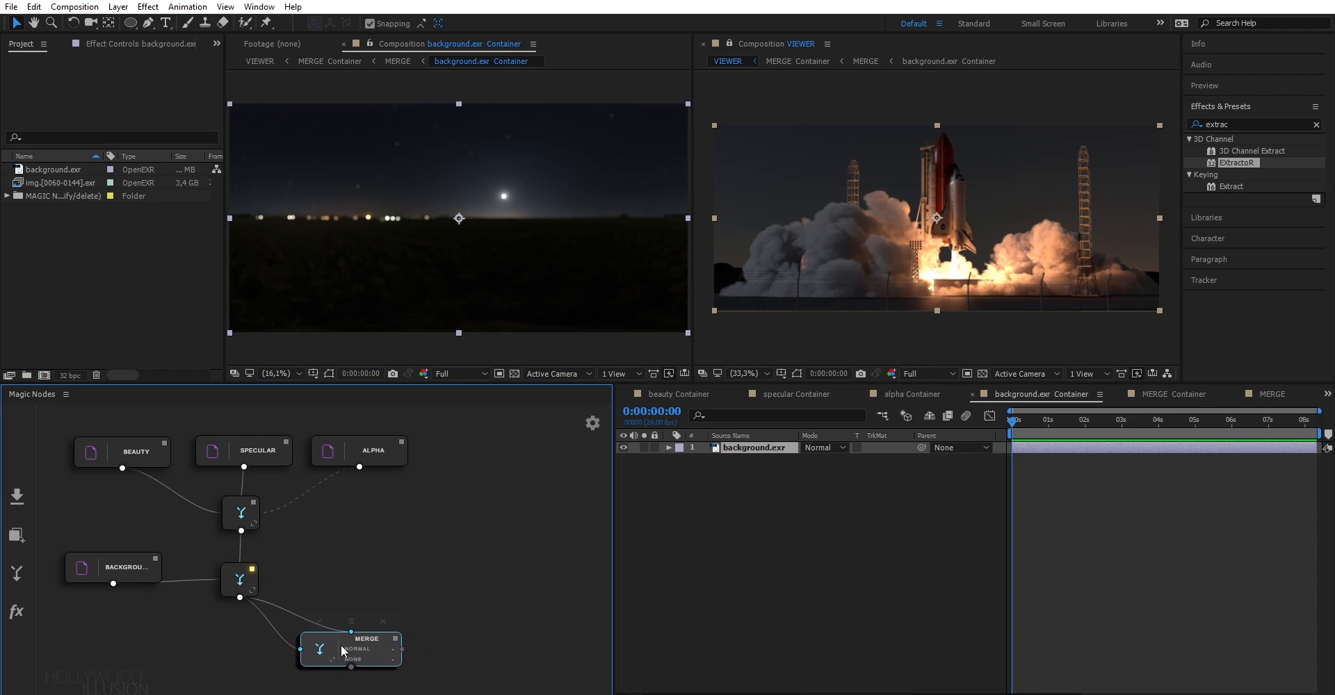
- Inside the final merge's container, search the effects for 'level' and apply the found effect to the FX node
click(241, 582)
text(set)
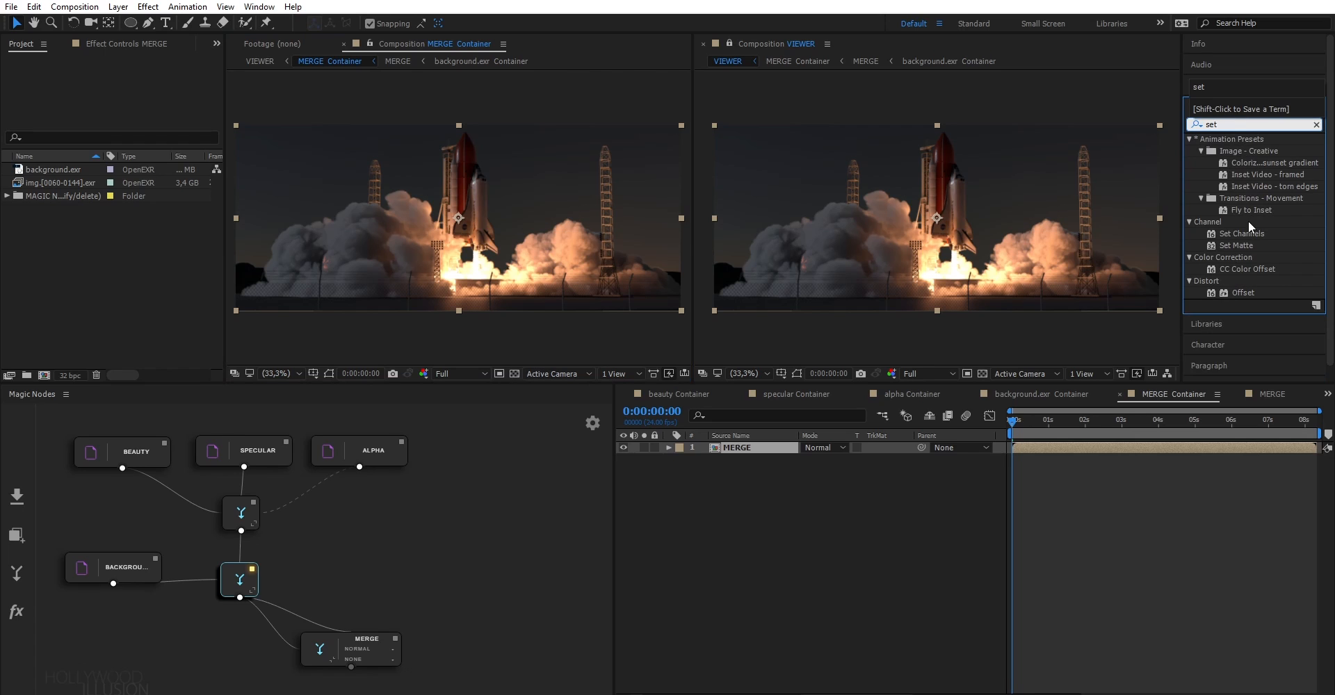
click(1252, 124)
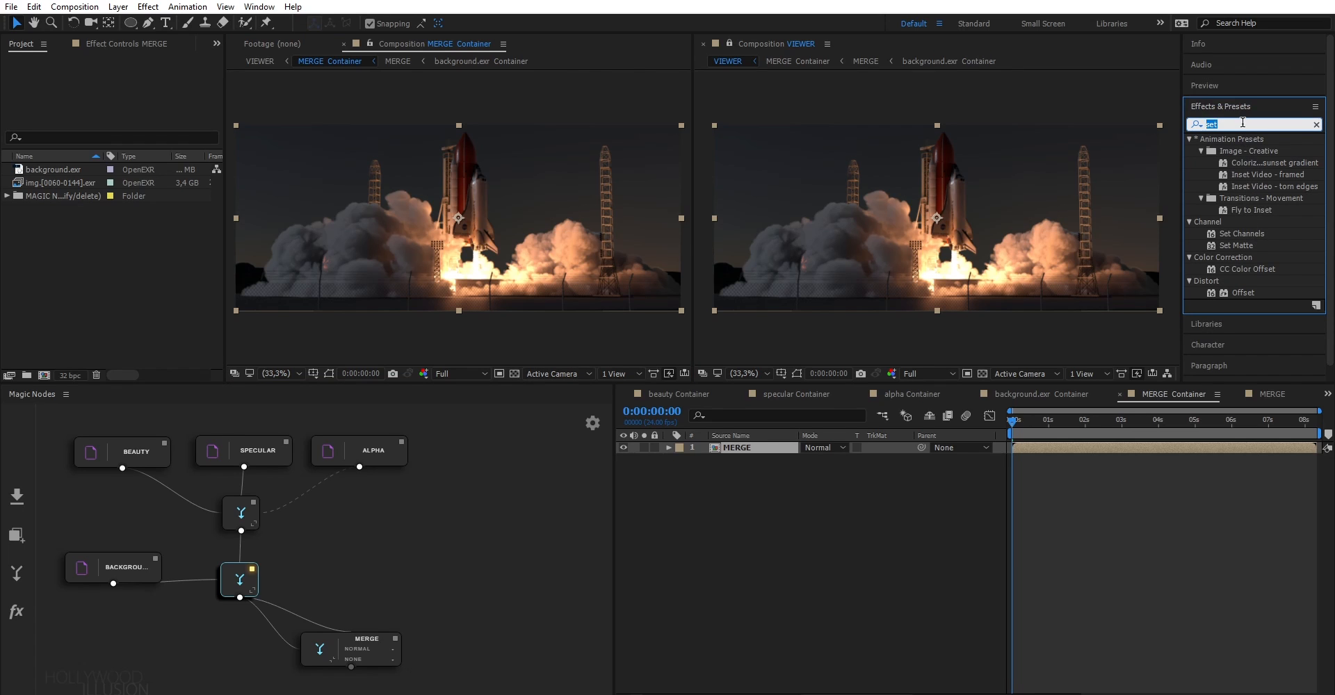
text(level)
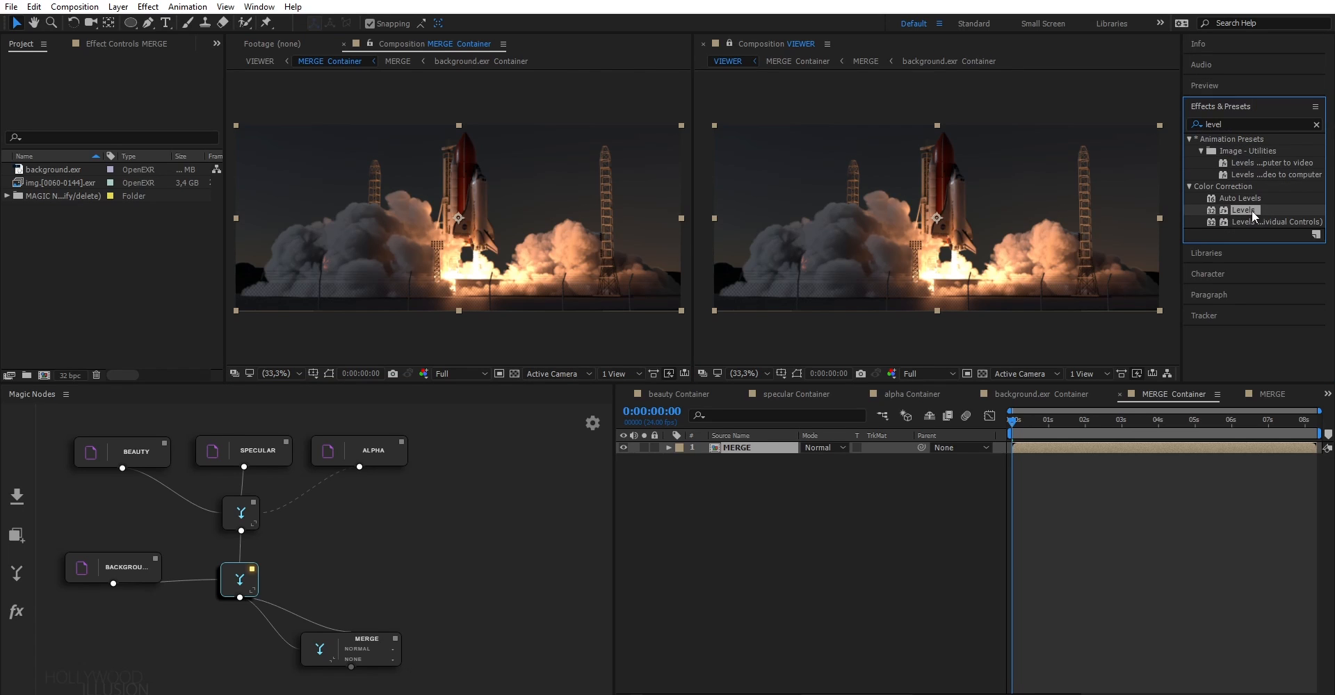
double_click(1244, 210)
text(set)
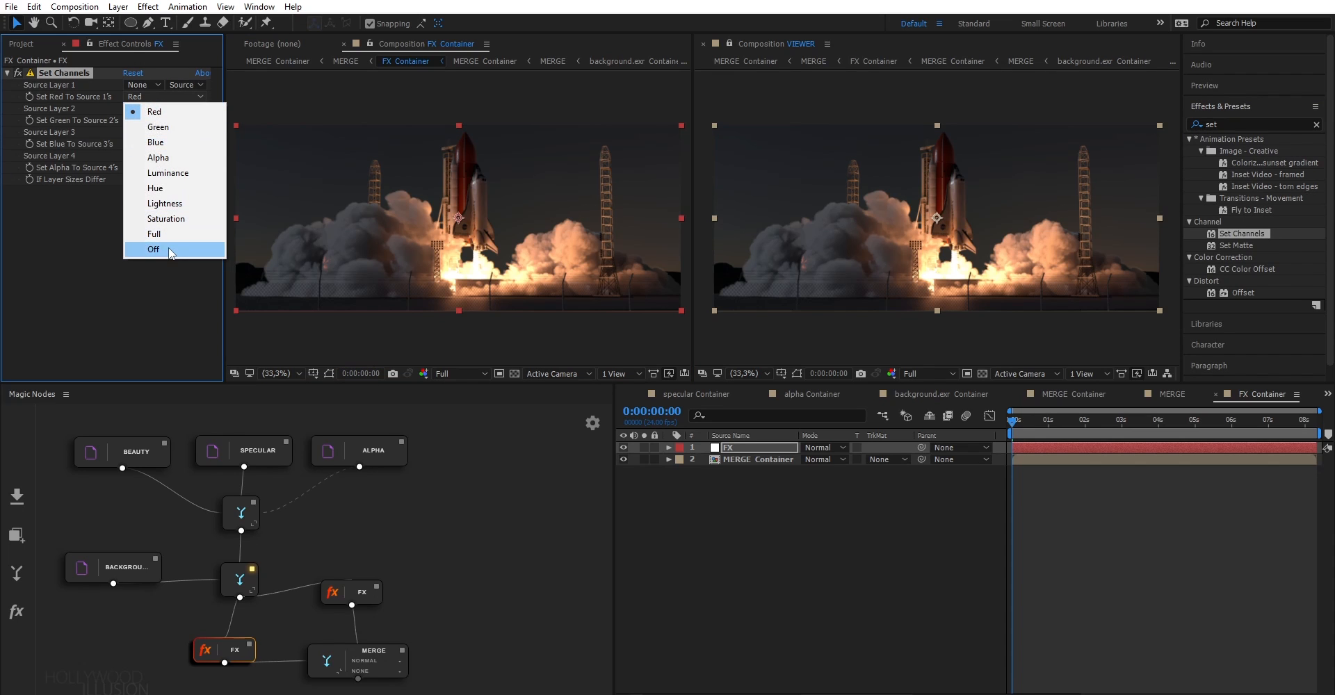
- Make one Set Channels node green-blue only (Red Off) and the other red only, then reveal the merge's blend modes
click(154, 249)
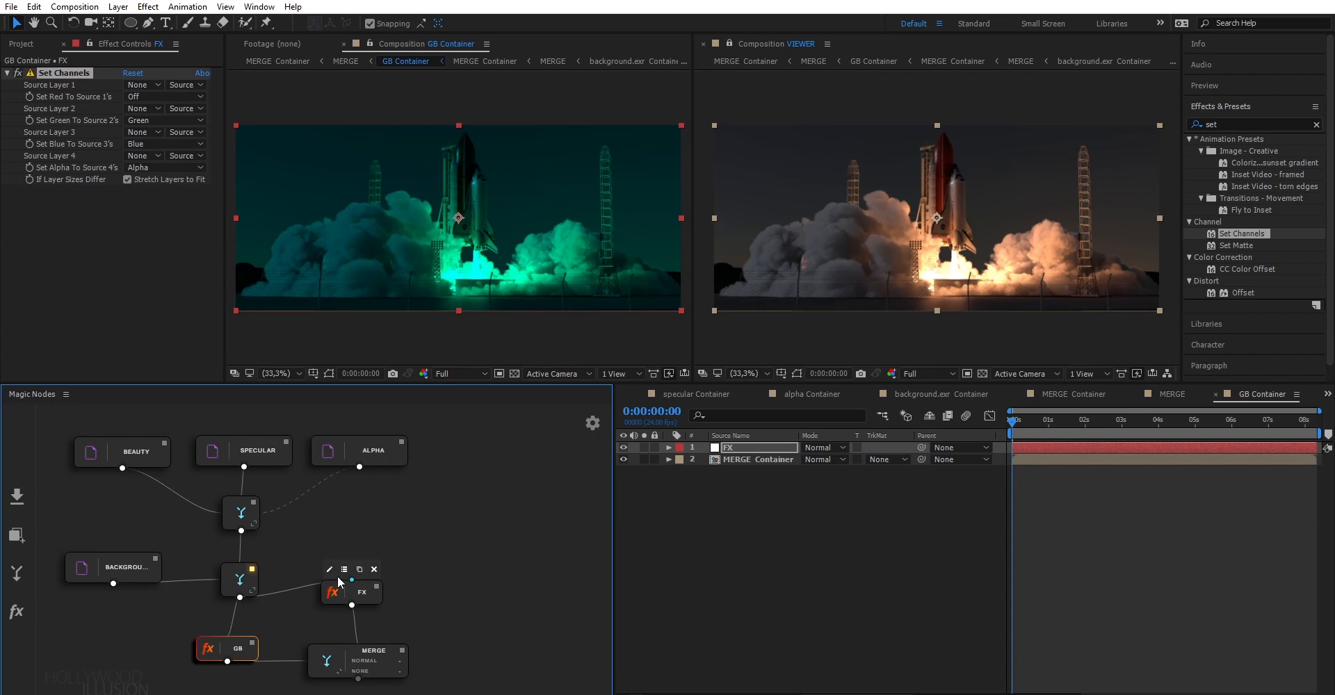
click(351, 591)
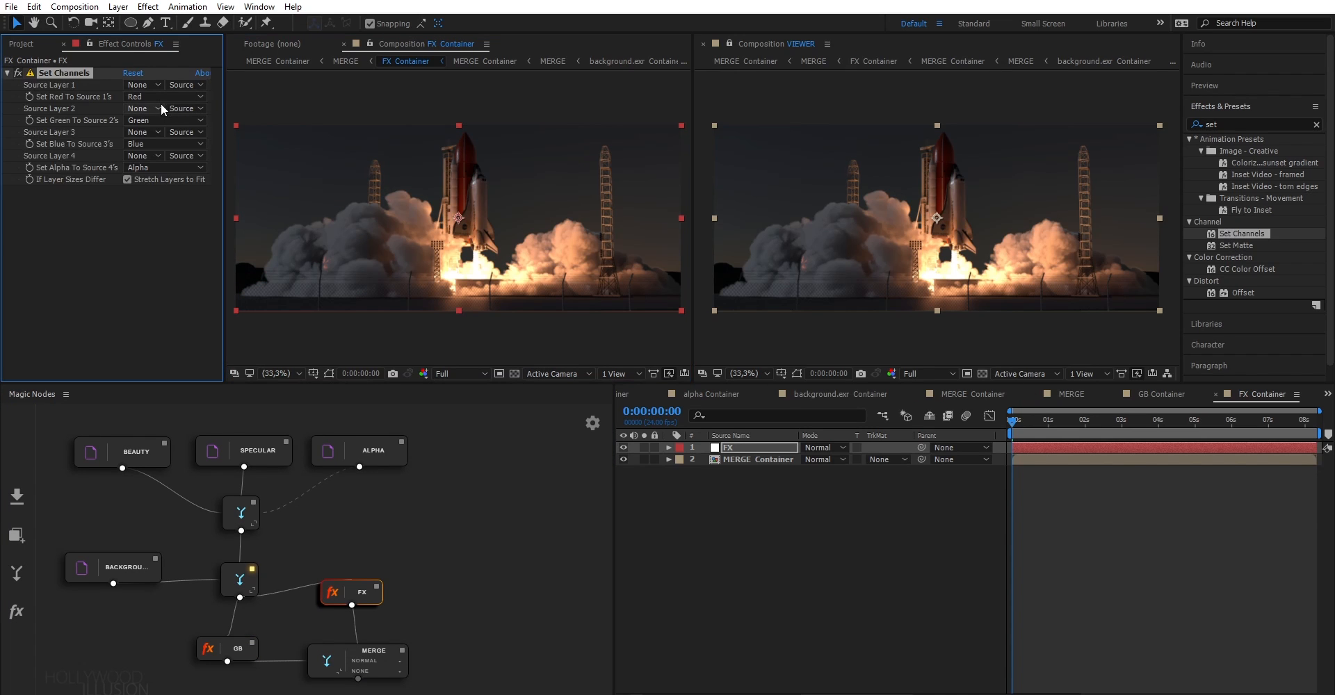
click(140, 119)
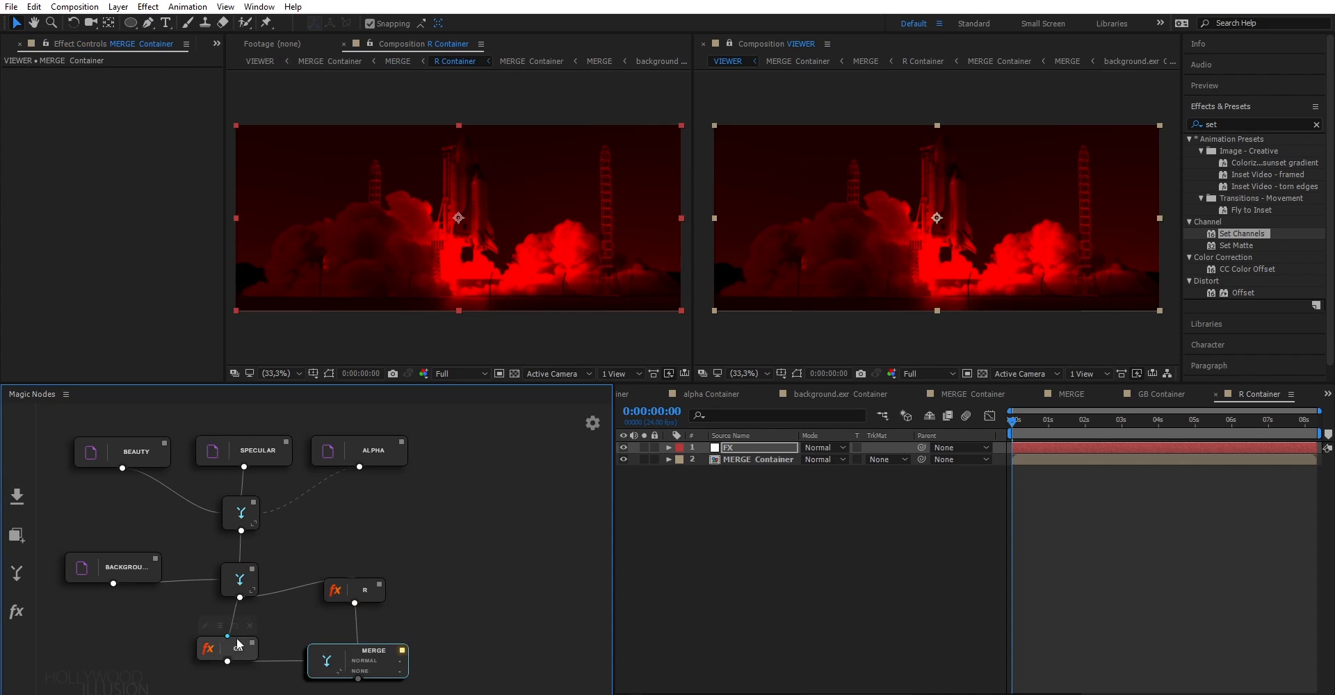
click(373, 662)
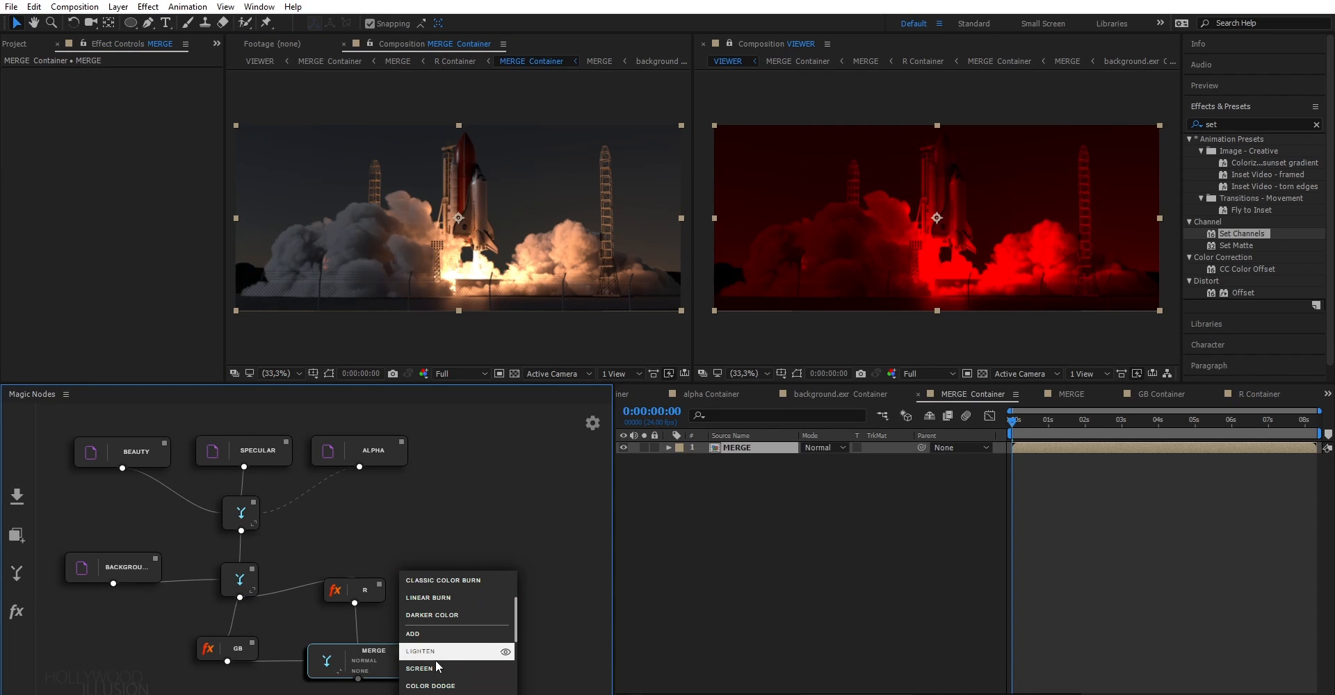
- Screen the R pass over GB and offset the red layer to position 961,400 for chromatic aberration
click(419, 667)
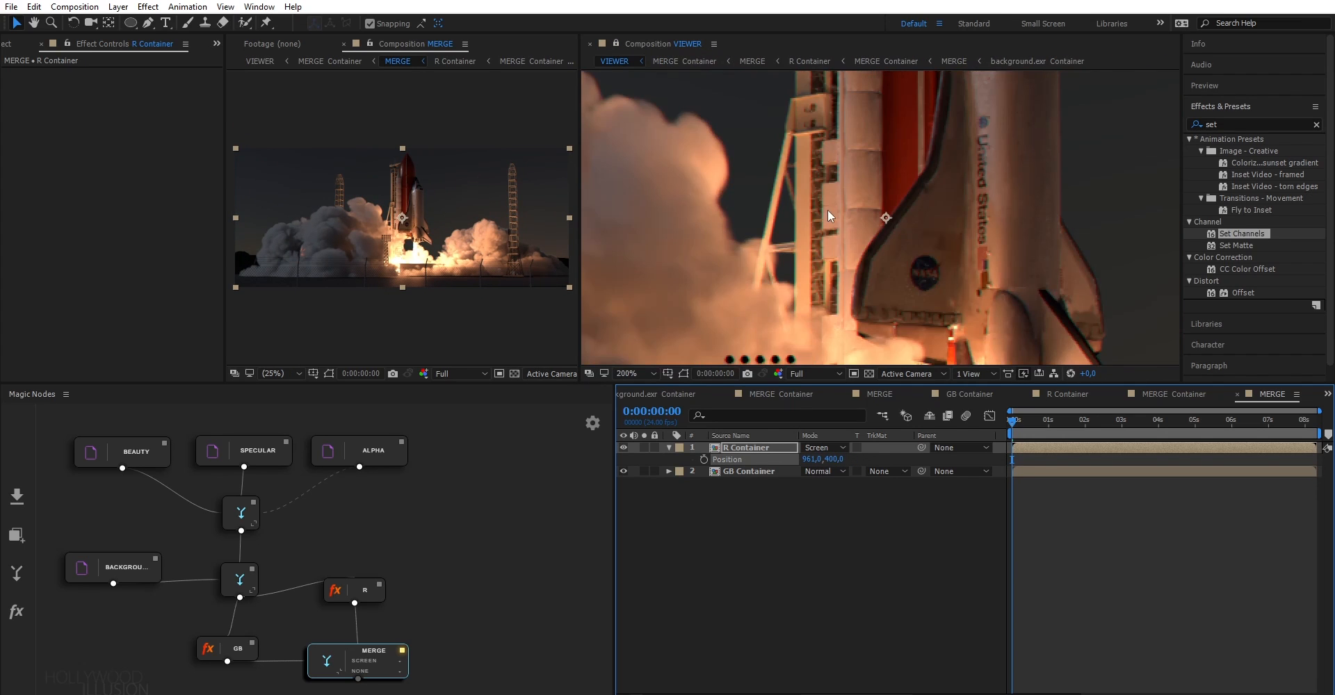
click(745, 472)
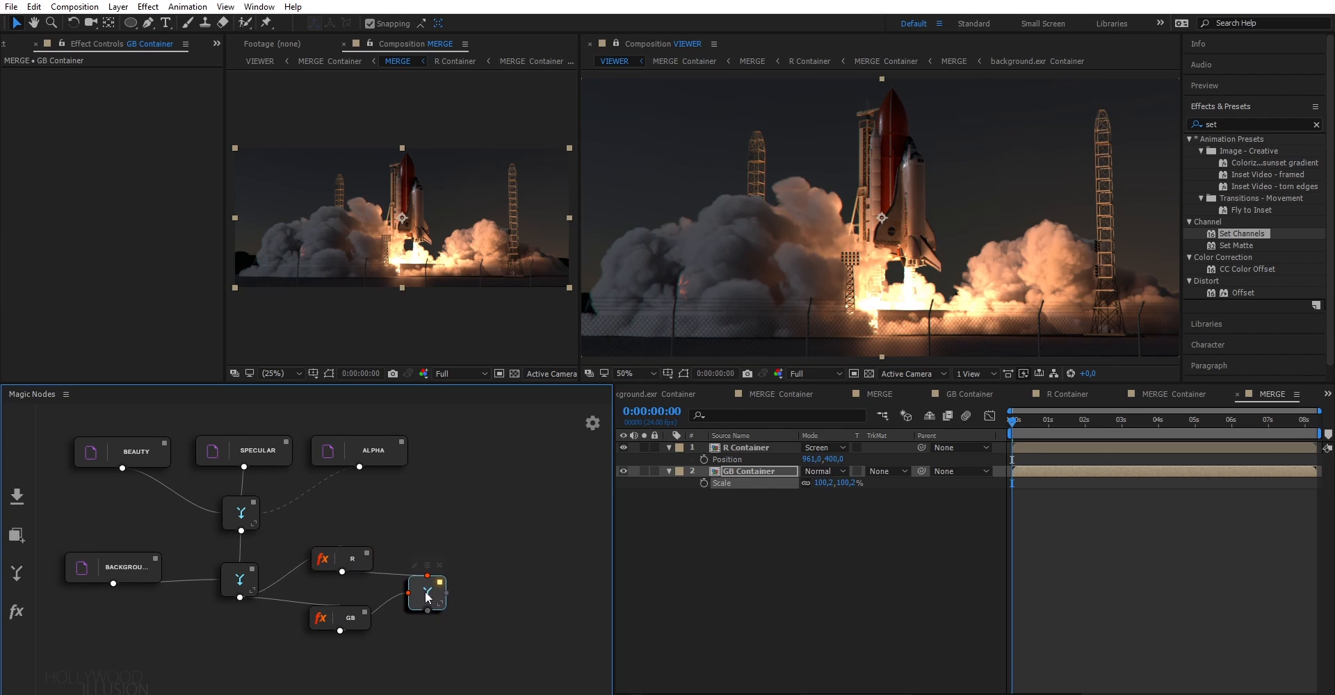
click(422, 591)
text(glow)
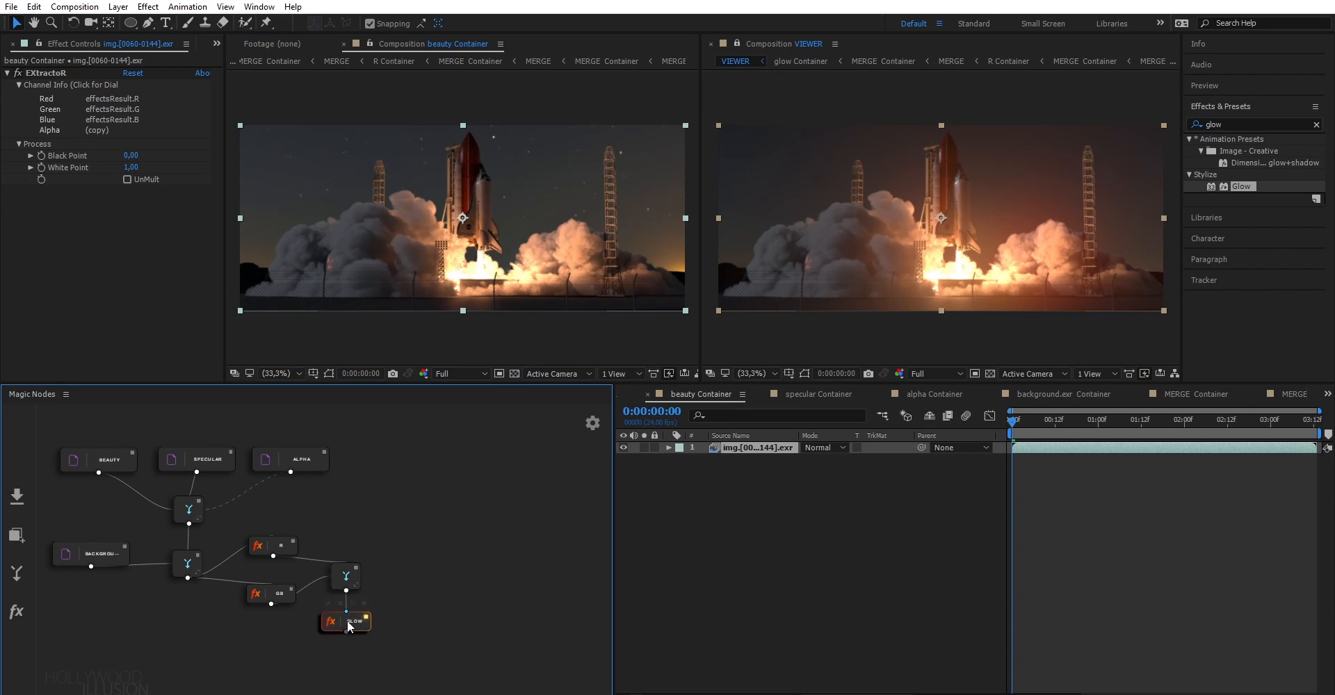
- Enter the glow node's composition to apply Stylize > Glow after the chromatic aberration
double_click(345, 621)
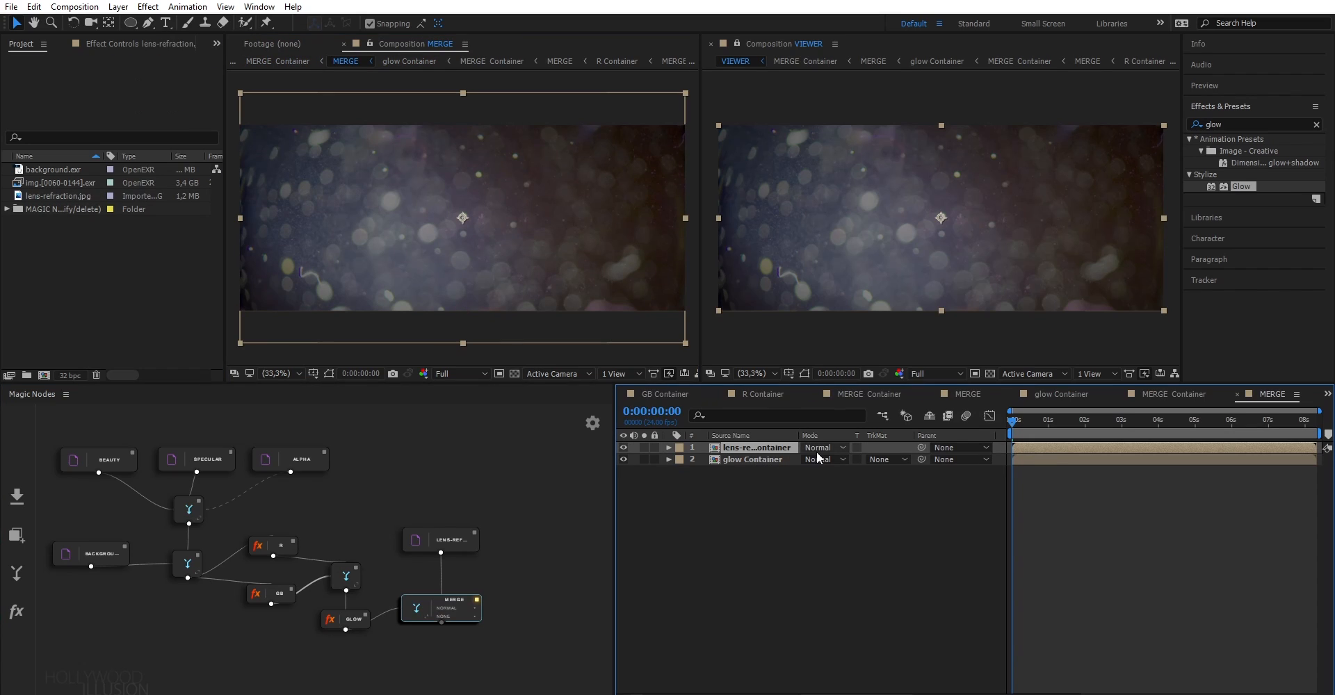
- Set the lens-refraction layer to Screen and lower its opacity with a value starting at 4
click(824, 448)
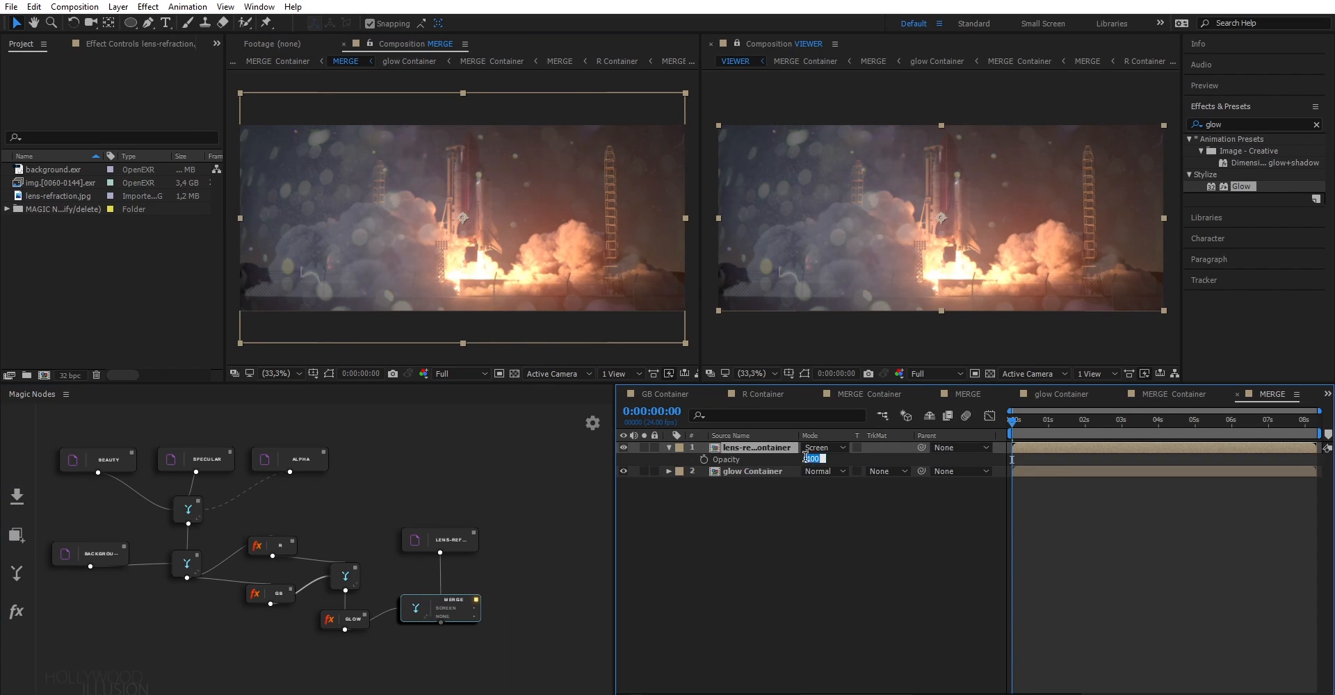
text(4)
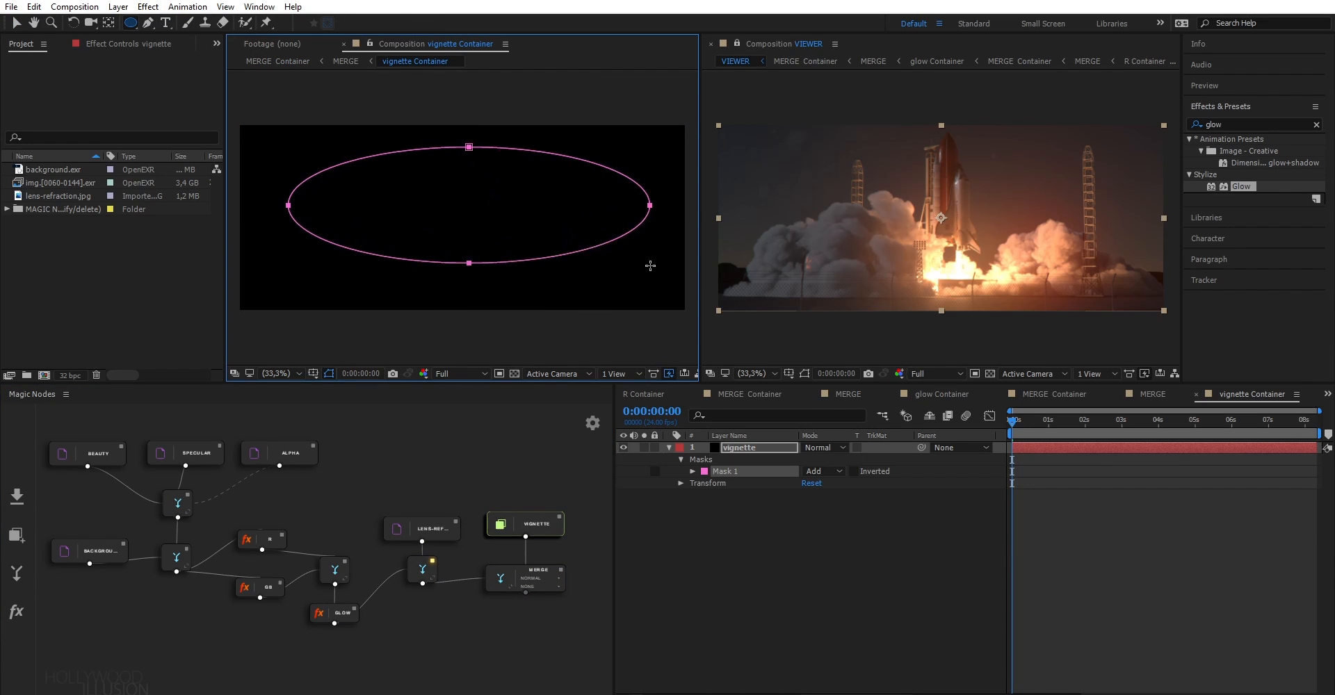
- Start a new FX node at 1920×800, 200 frames, 24 fps from the Magic Nodes sidebar
click(533, 580)
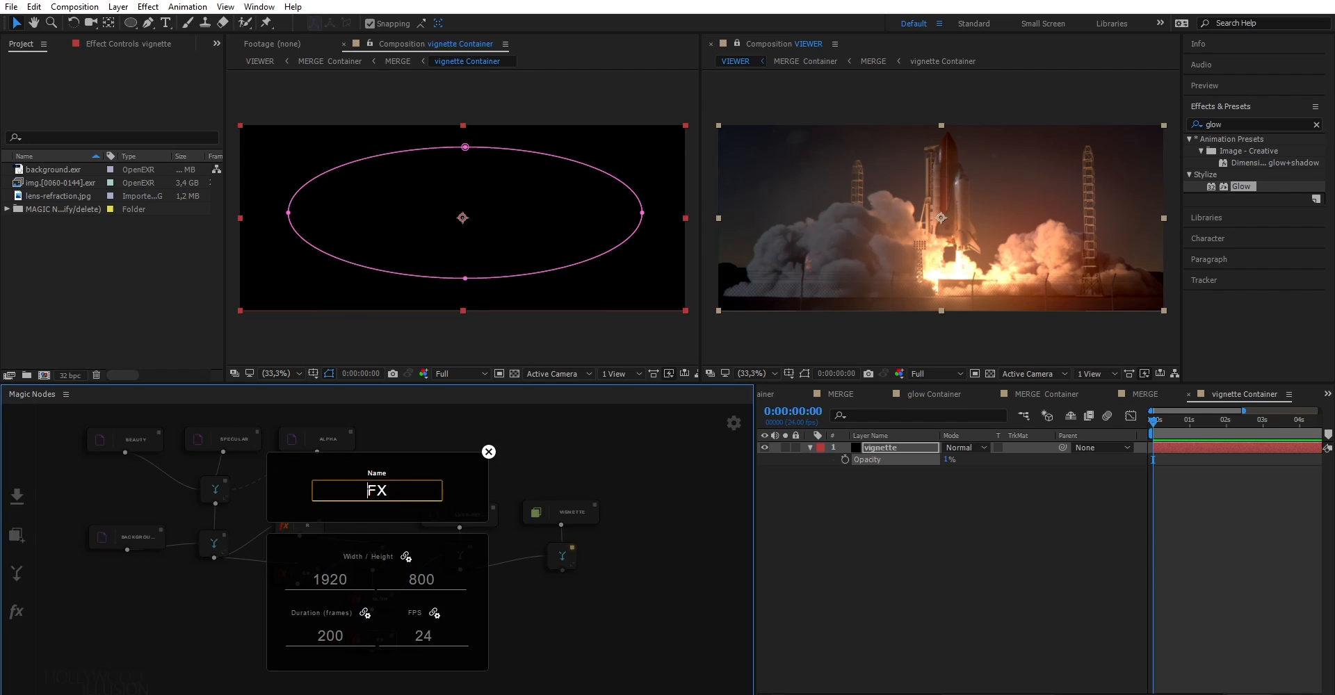
- Confirm the new motion-blur/corrections effect node and widen the final Viewer panel
click(488, 452)
text(vibrance)
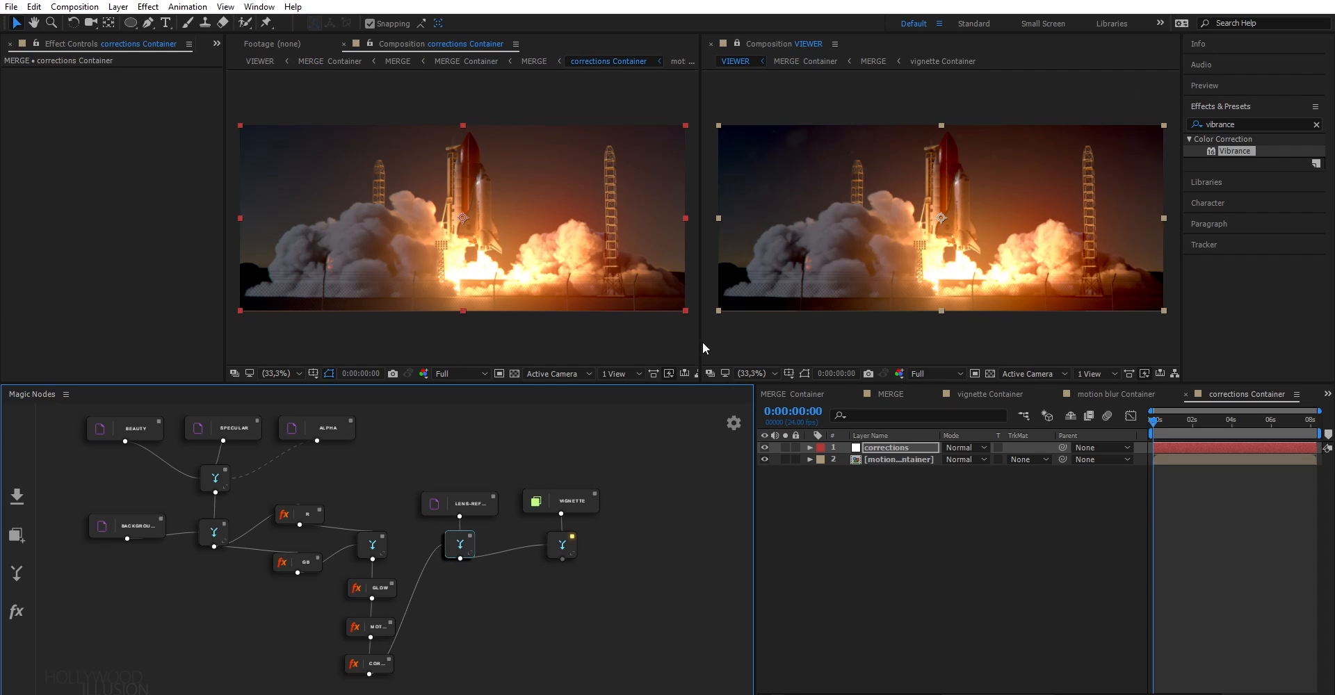
drag(703, 213, 553, 212)
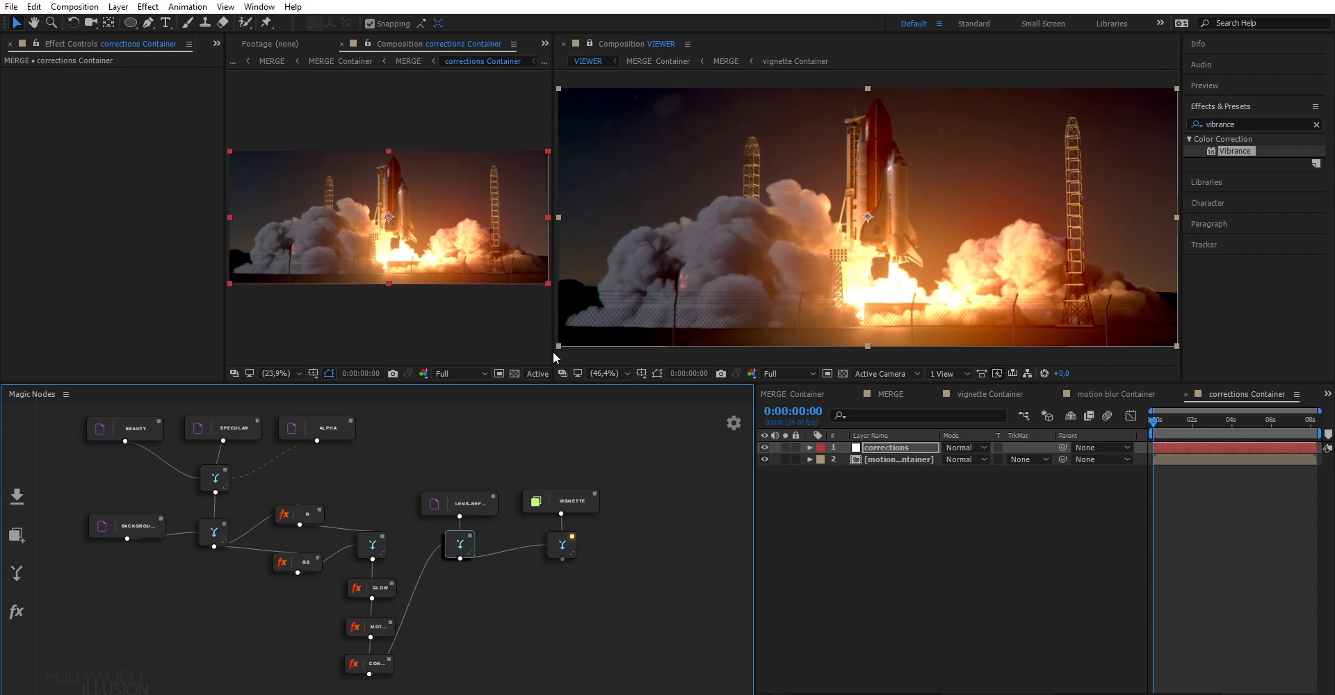